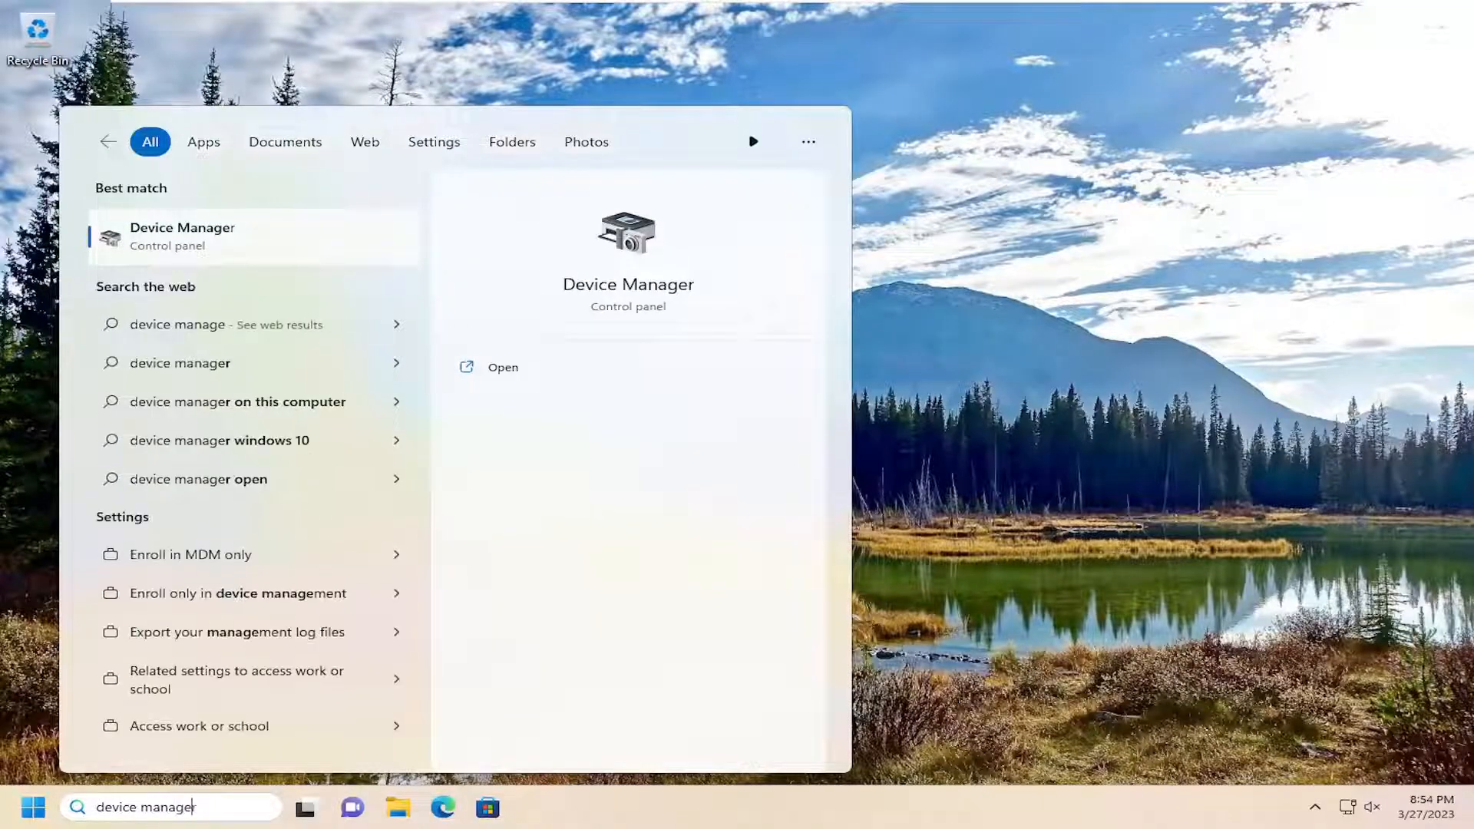
Open Device Manager from the Windows Search results.
{"action": "left_click", "coordinate": [503, 367]}
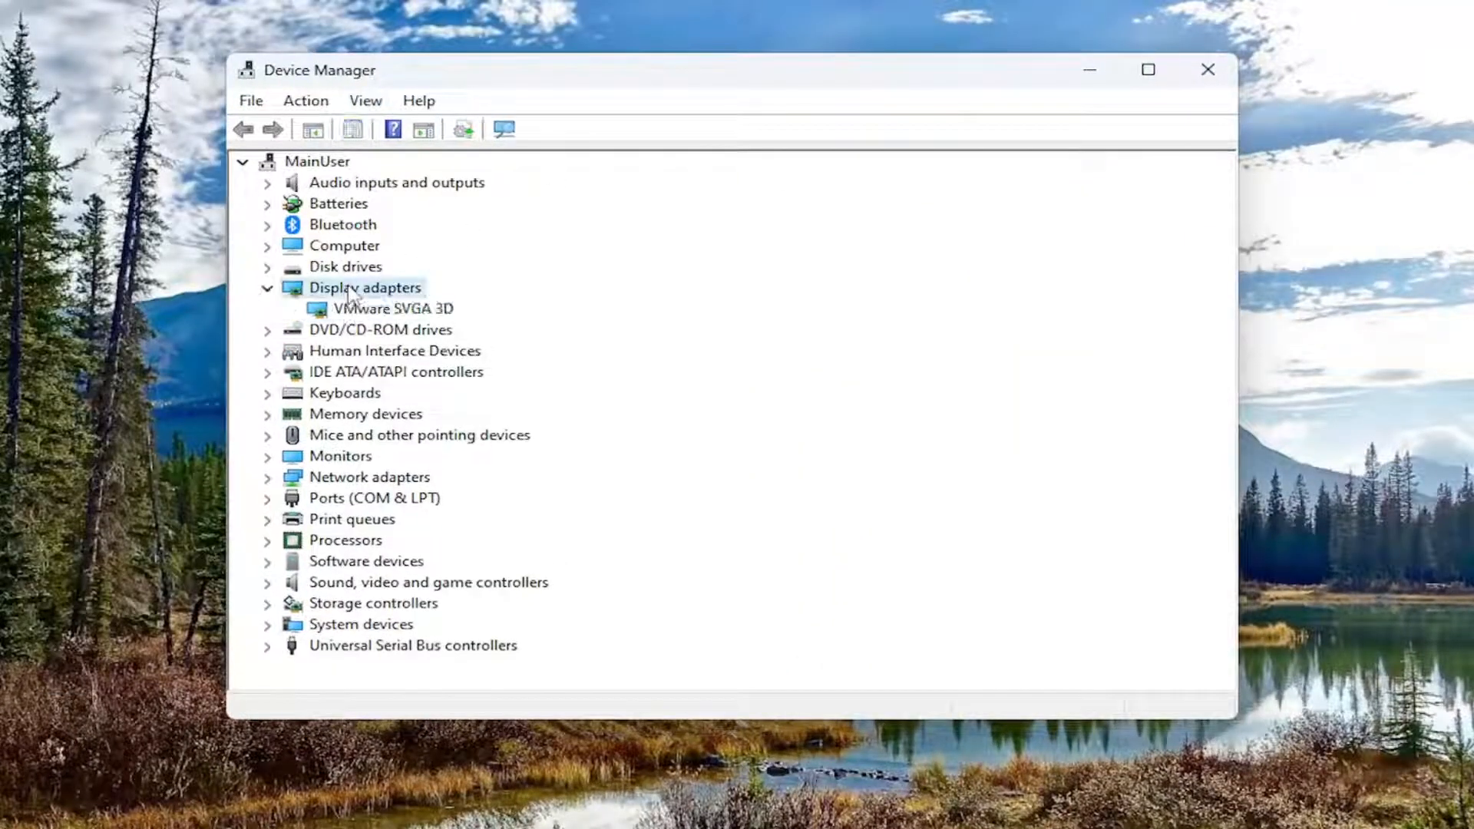
Uninstall the VMware SVGA 3D display adapter and confirm the removal.
{"action": "left_click", "coordinate": [393, 309]}
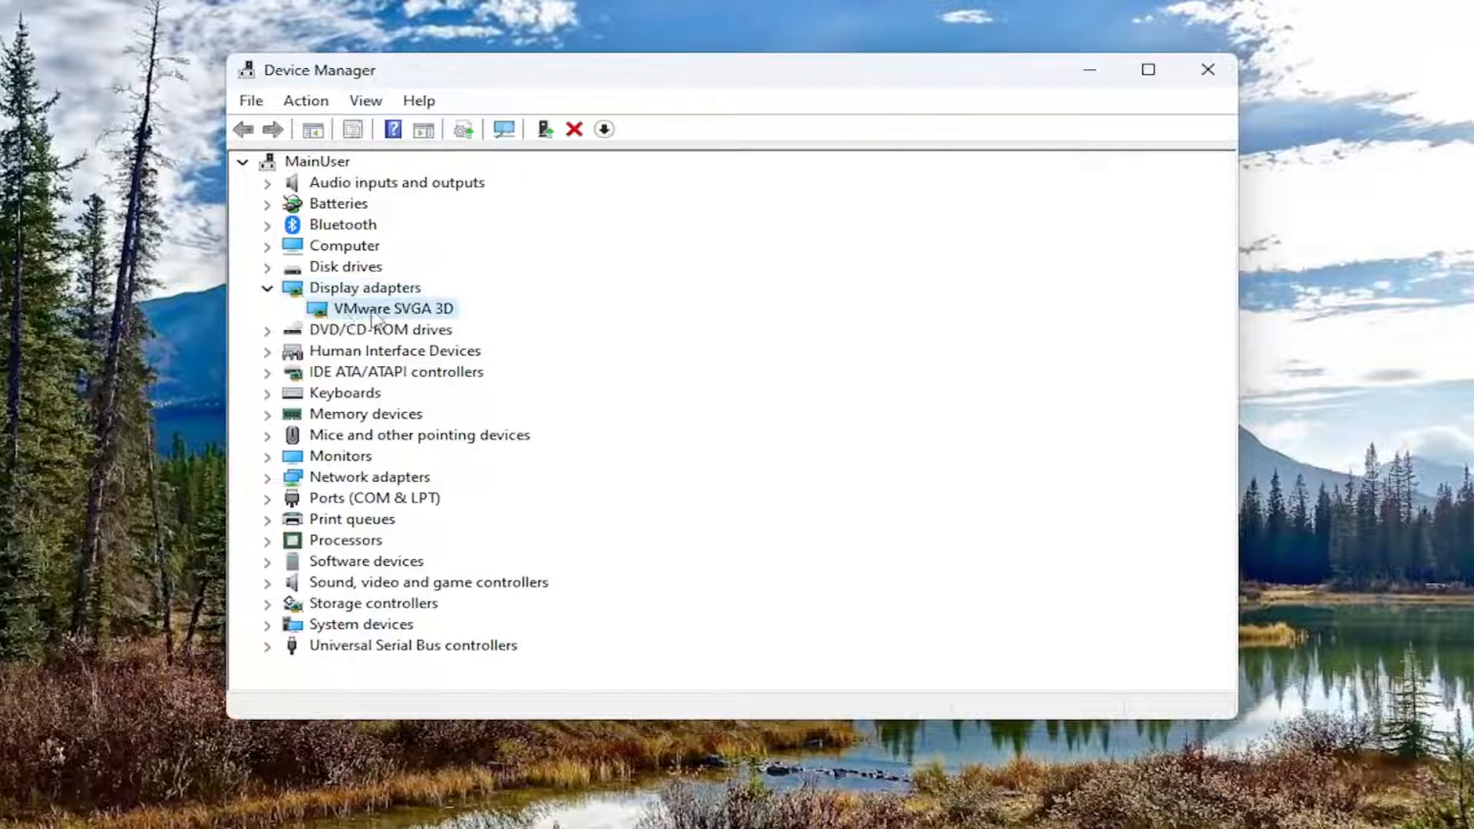
{"action": "right_click", "coordinate": [390, 309]}
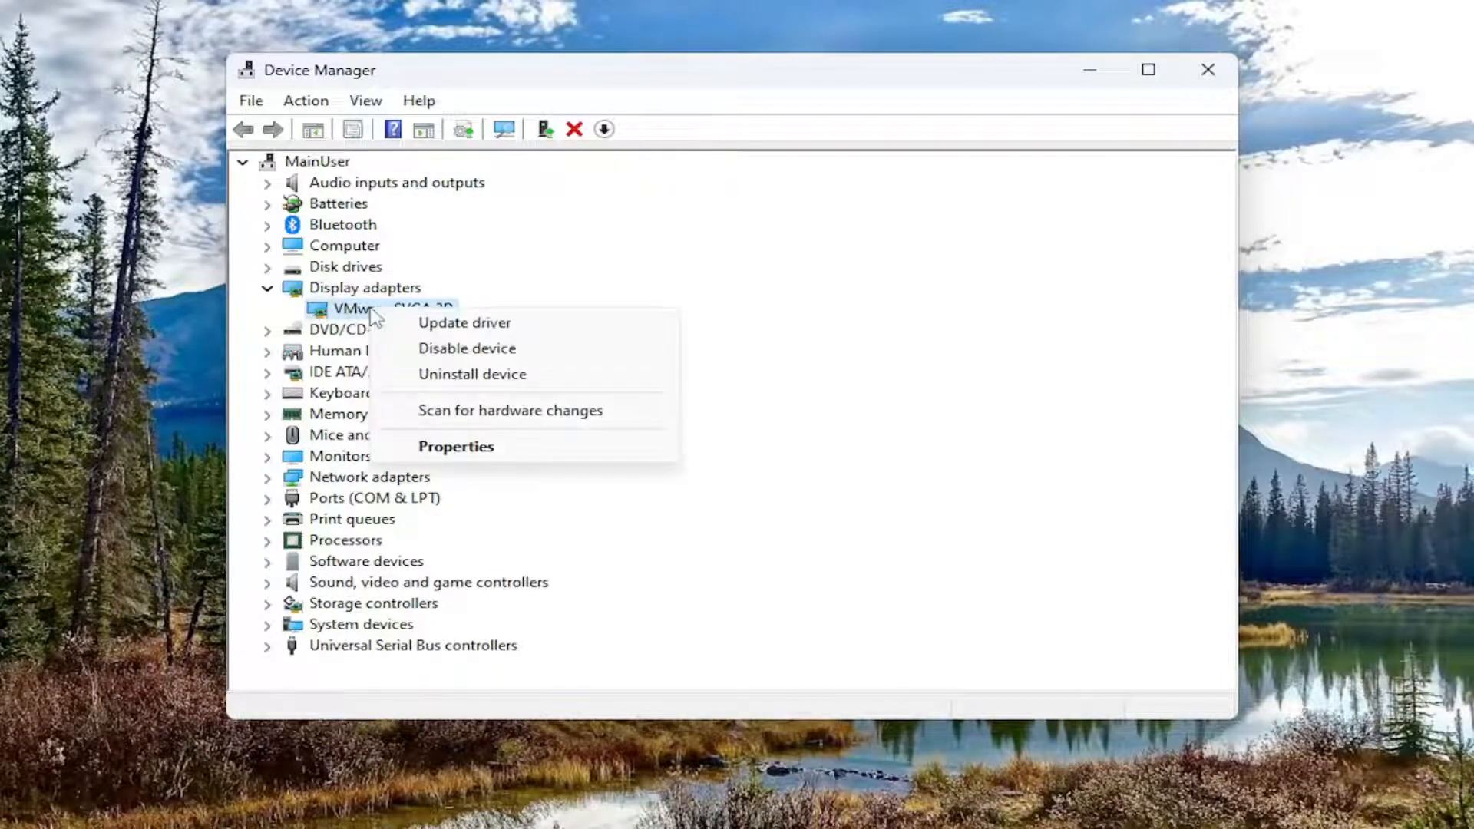
{"action": "left_click", "coordinate": [472, 373]}
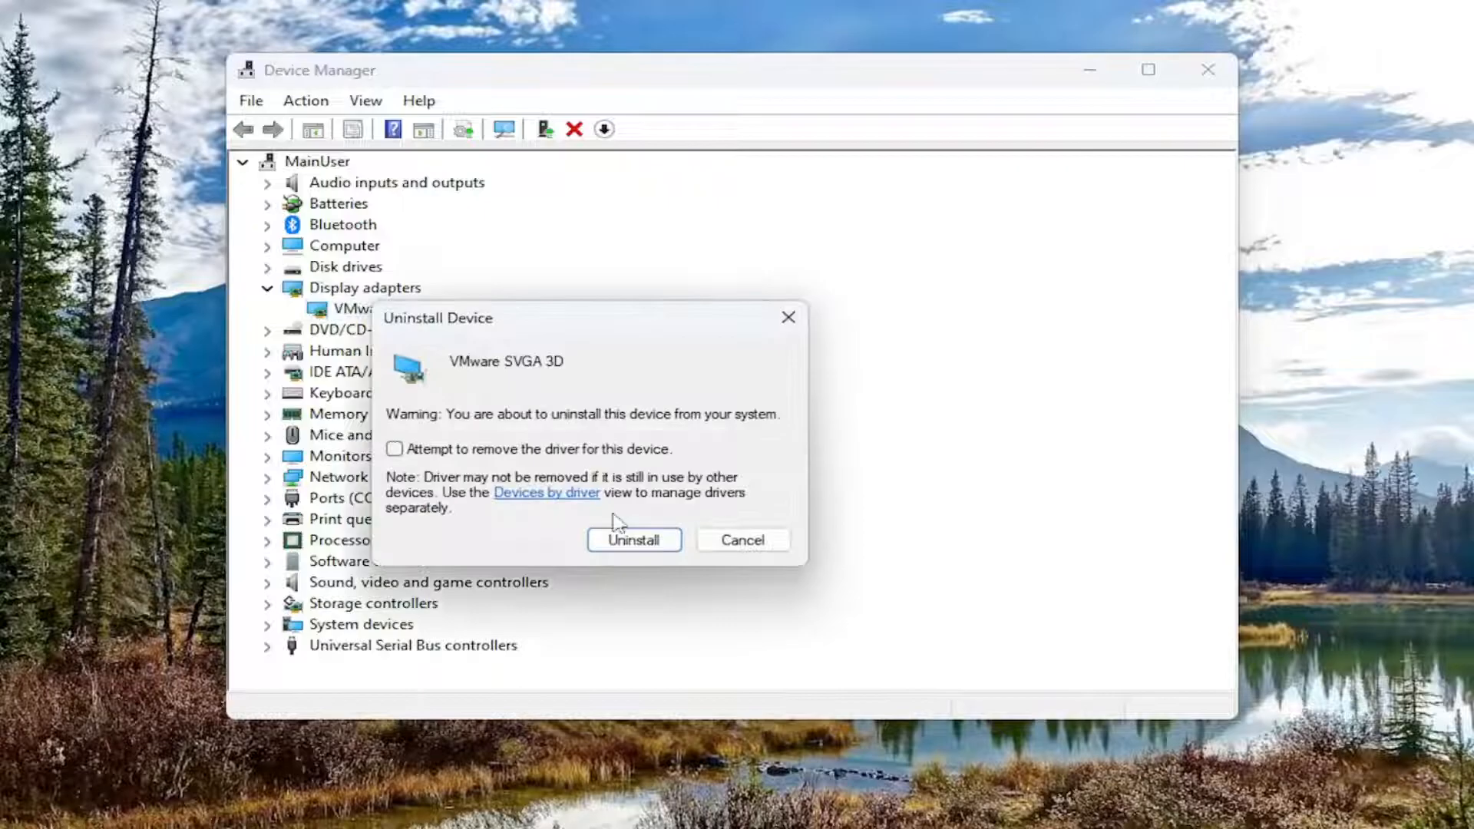
{"action": "left_click", "coordinate": [634, 540]}
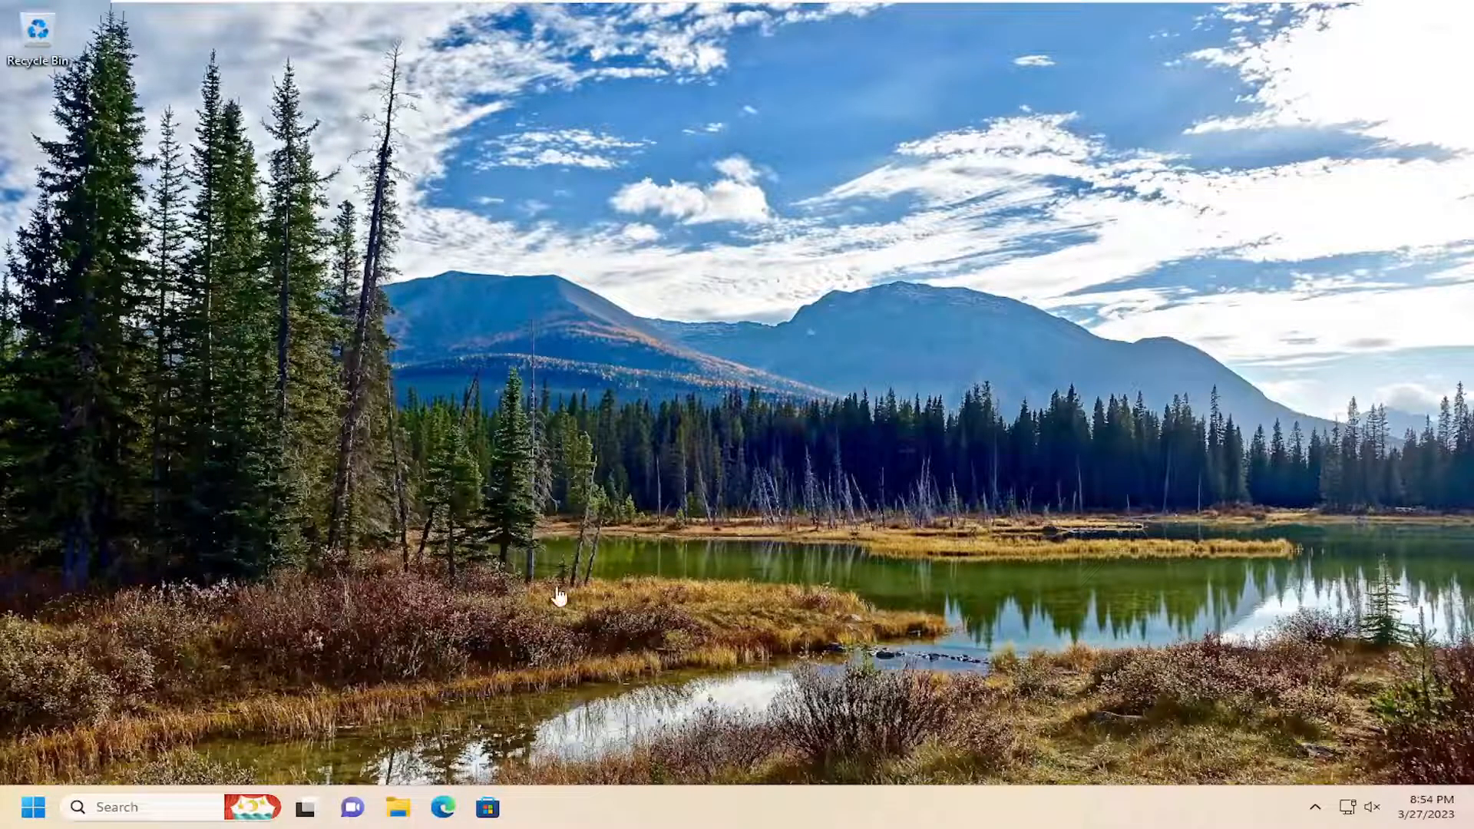
{"action": "mouse_move", "coordinate": [544, 182]}
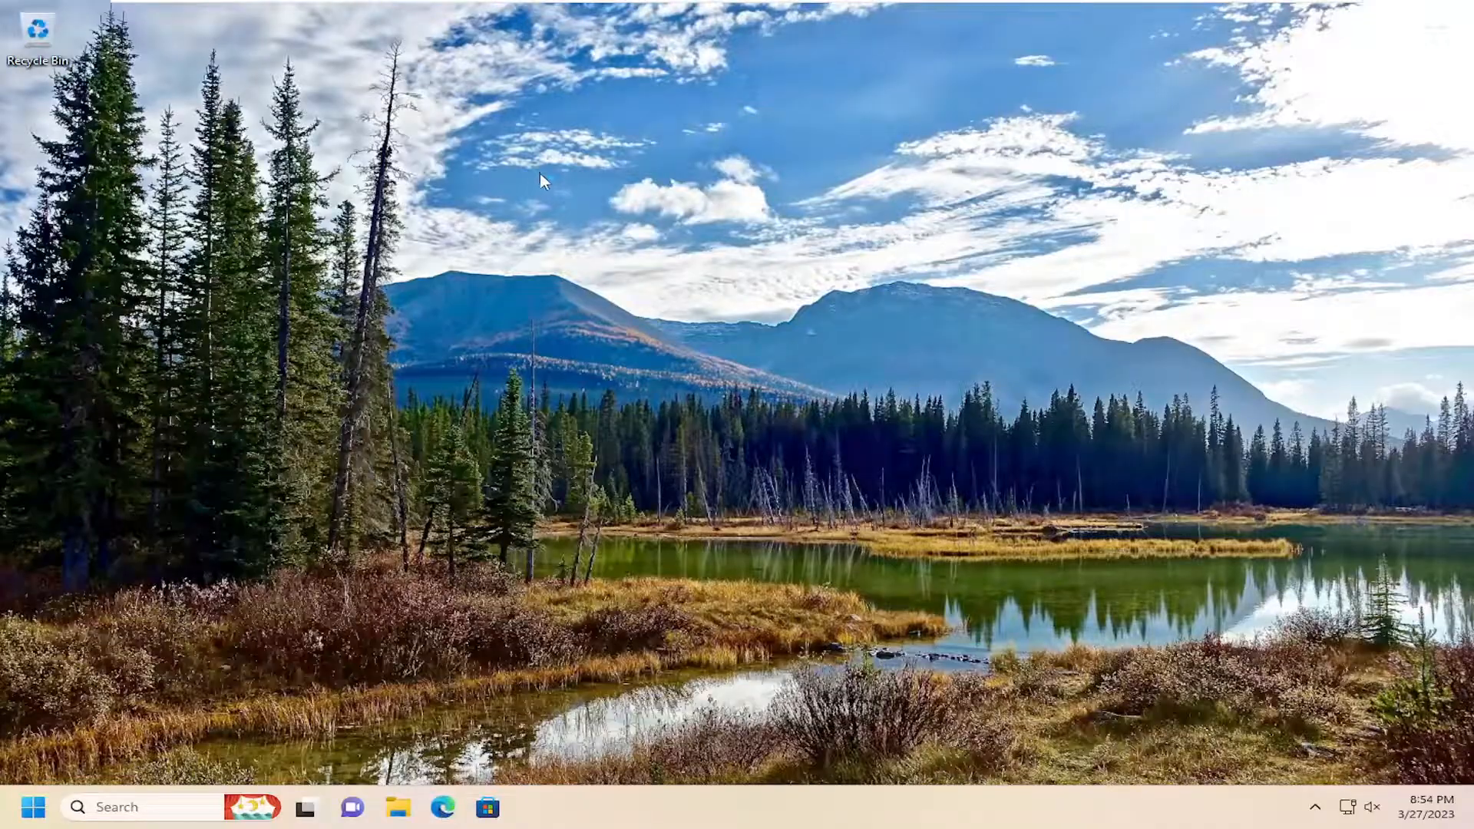
Launch Microsoft Edge from the taskbar.
{"action": "left_click", "coordinate": [443, 807]}
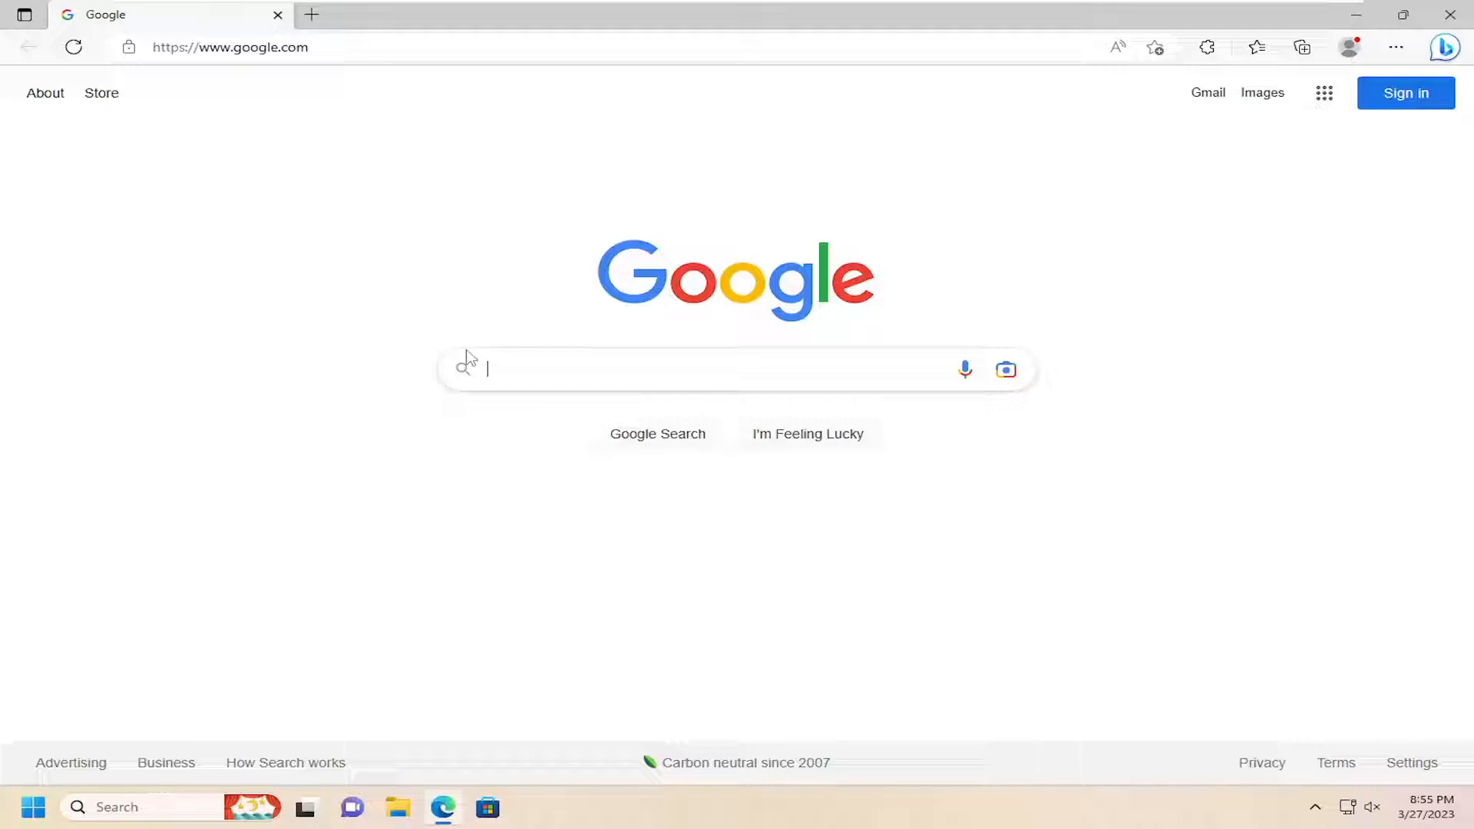
Search Google for 'nvidia drivers' using the suggestion.
{"action": "type", "text": "n"}
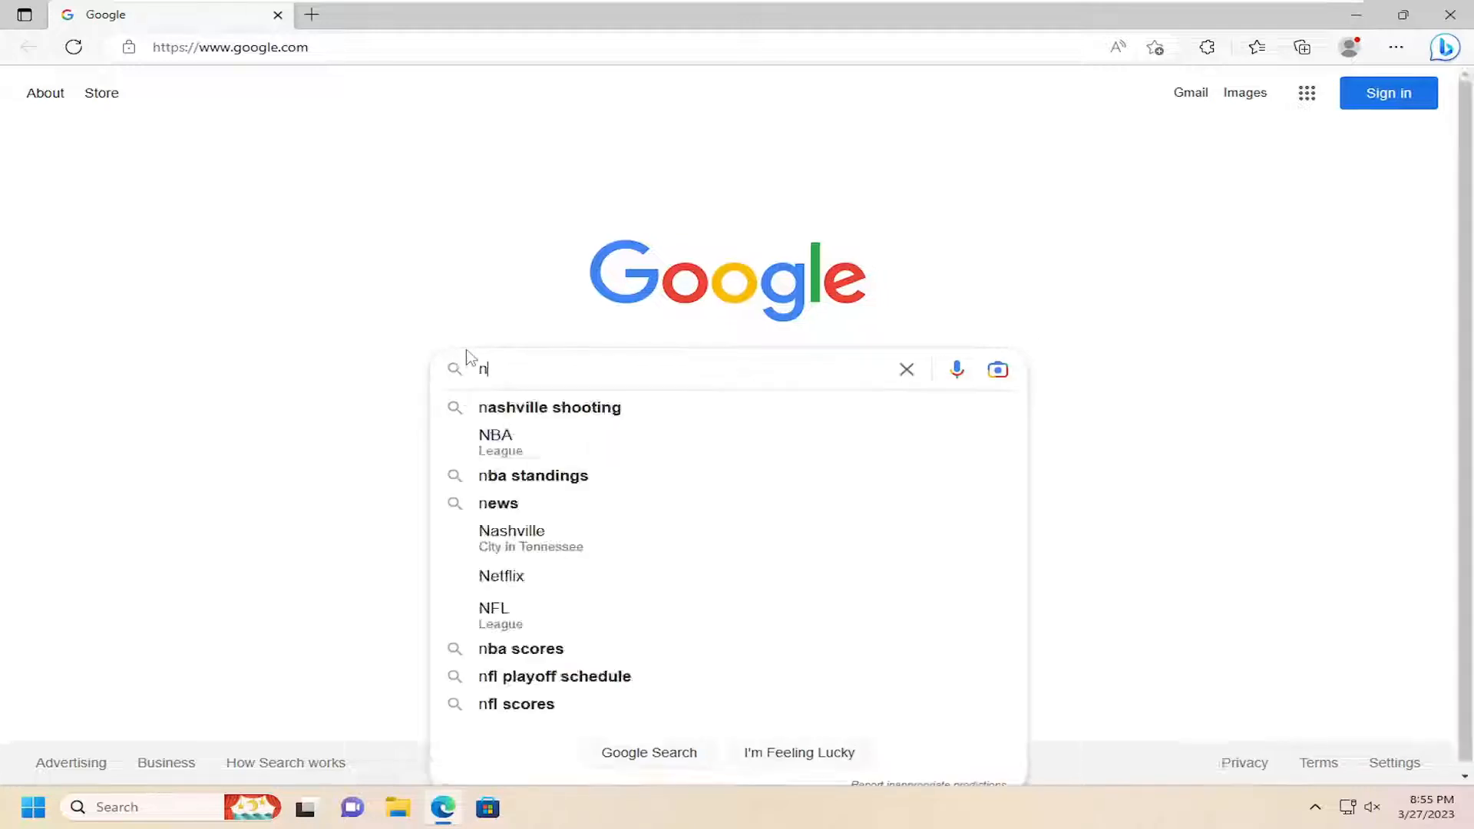
{"action": "type", "text": "vidia driv"}
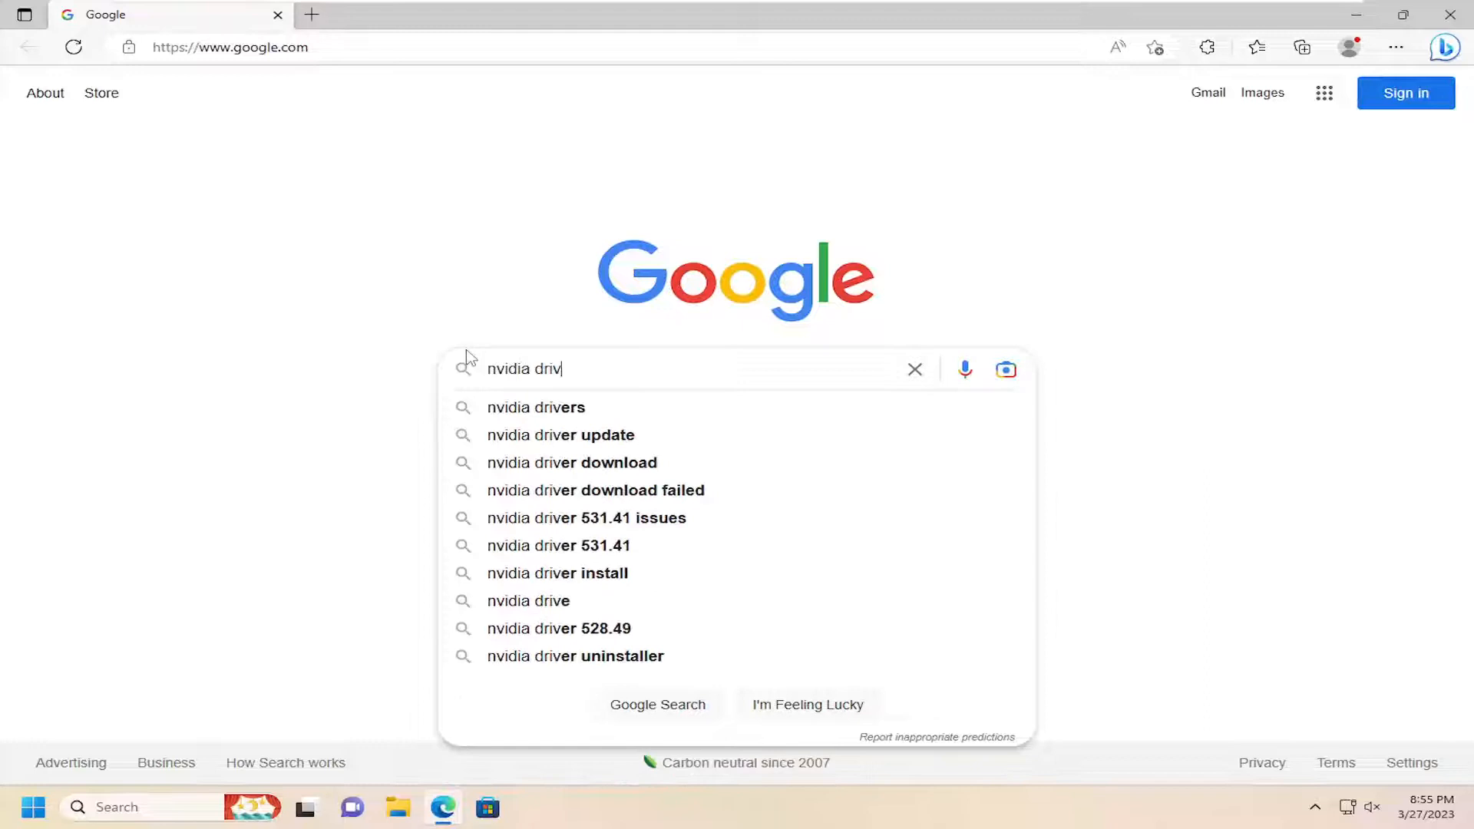
{"action": "left_click", "coordinate": [535, 407]}
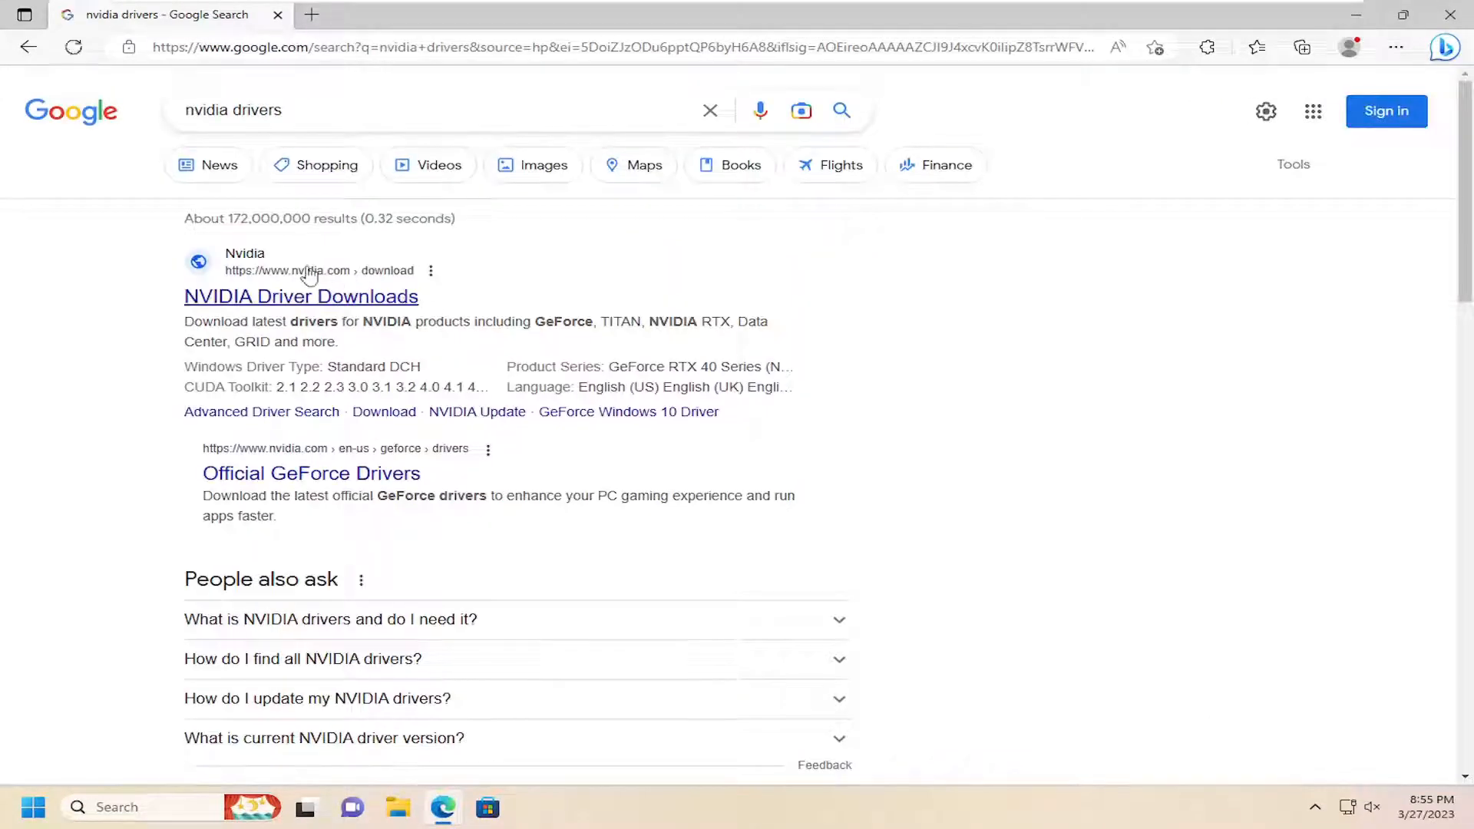
Find GeForce Game Ready Driver 531.41 on NVIDIA Driver Downloads, then search 'amd drivers'.
{"action": "left_click", "coordinate": [301, 296]}
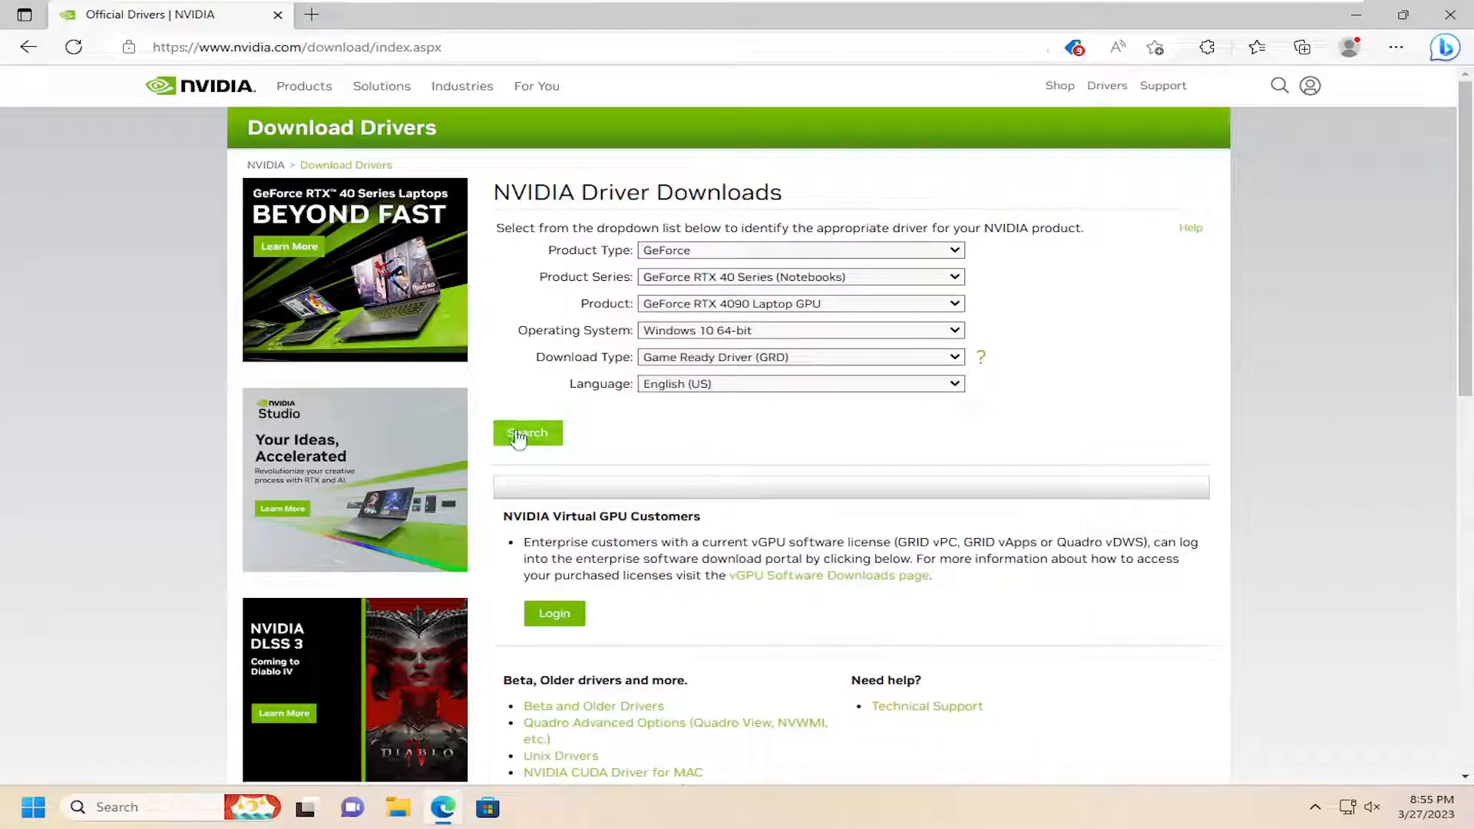
{"action": "left_click", "coordinate": [526, 433]}
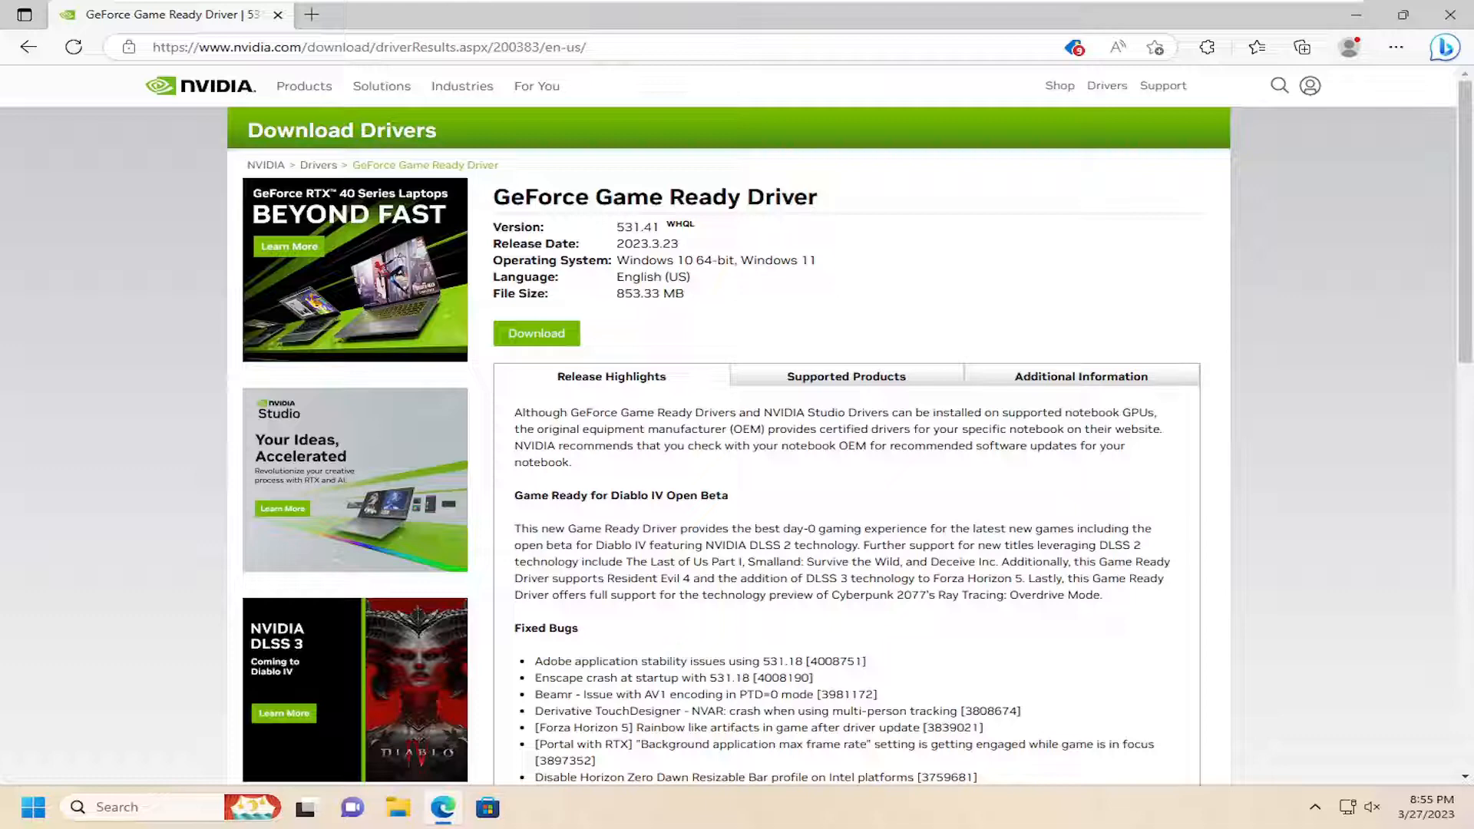
{"action": "type", "text": "amd drivers"}
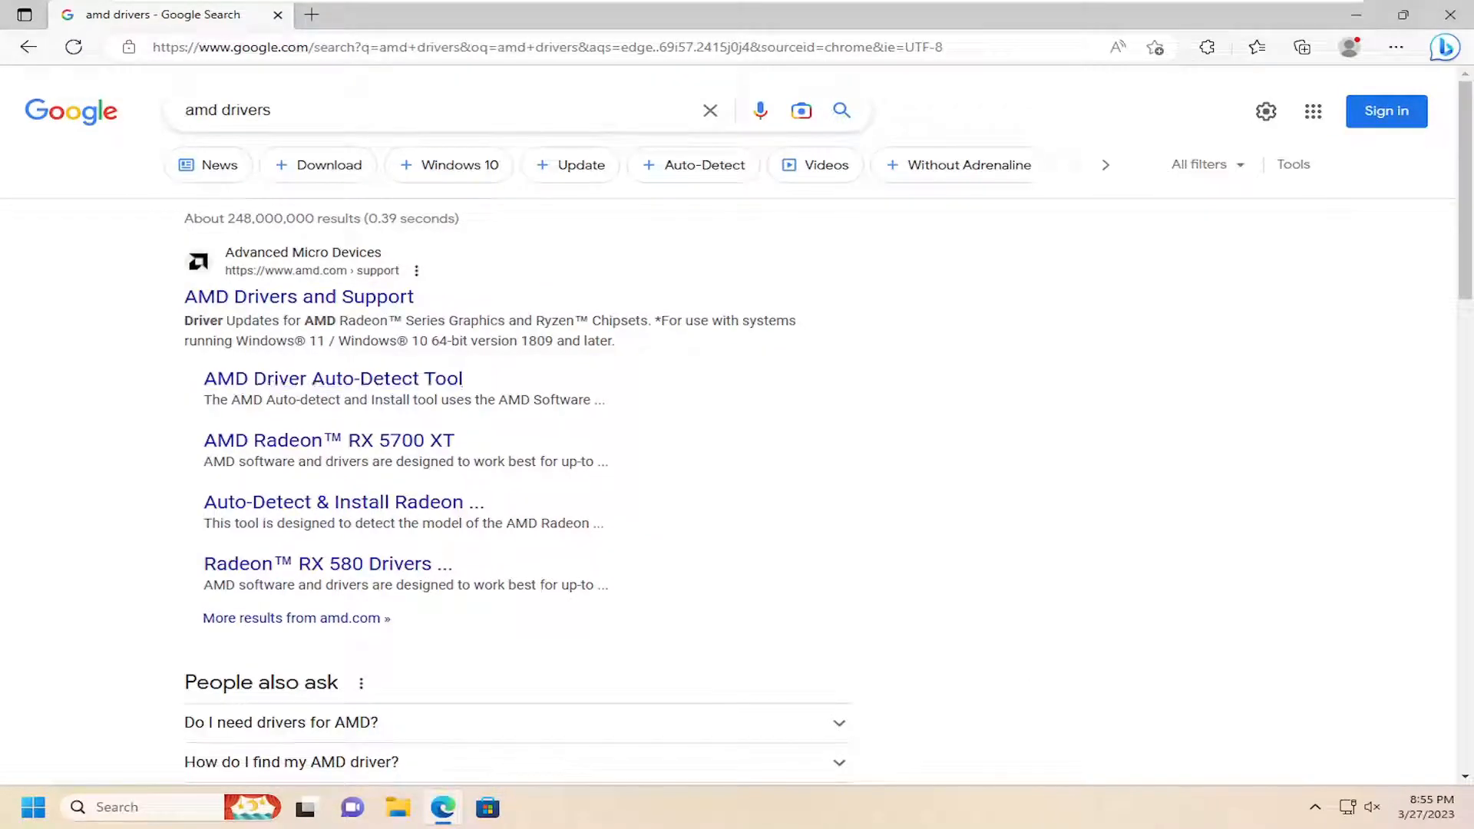
Read the AMD Driver Auto-Detect Tool article and go to AMD Drivers and Support.
{"action": "left_click", "coordinate": [332, 377]}
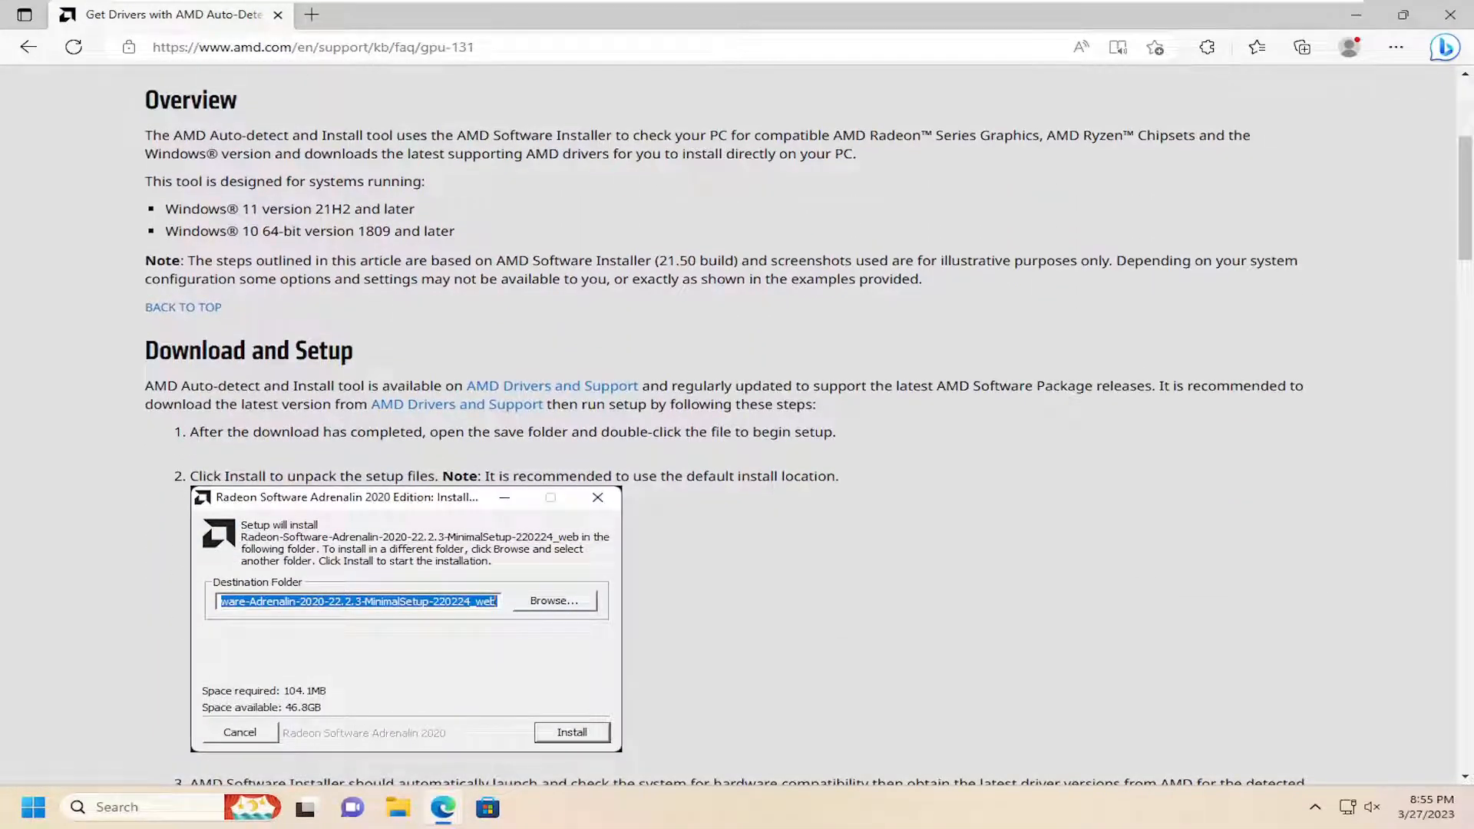
{"action": "scroll", "scroll_direction": "down", "scroll_amount": 3}
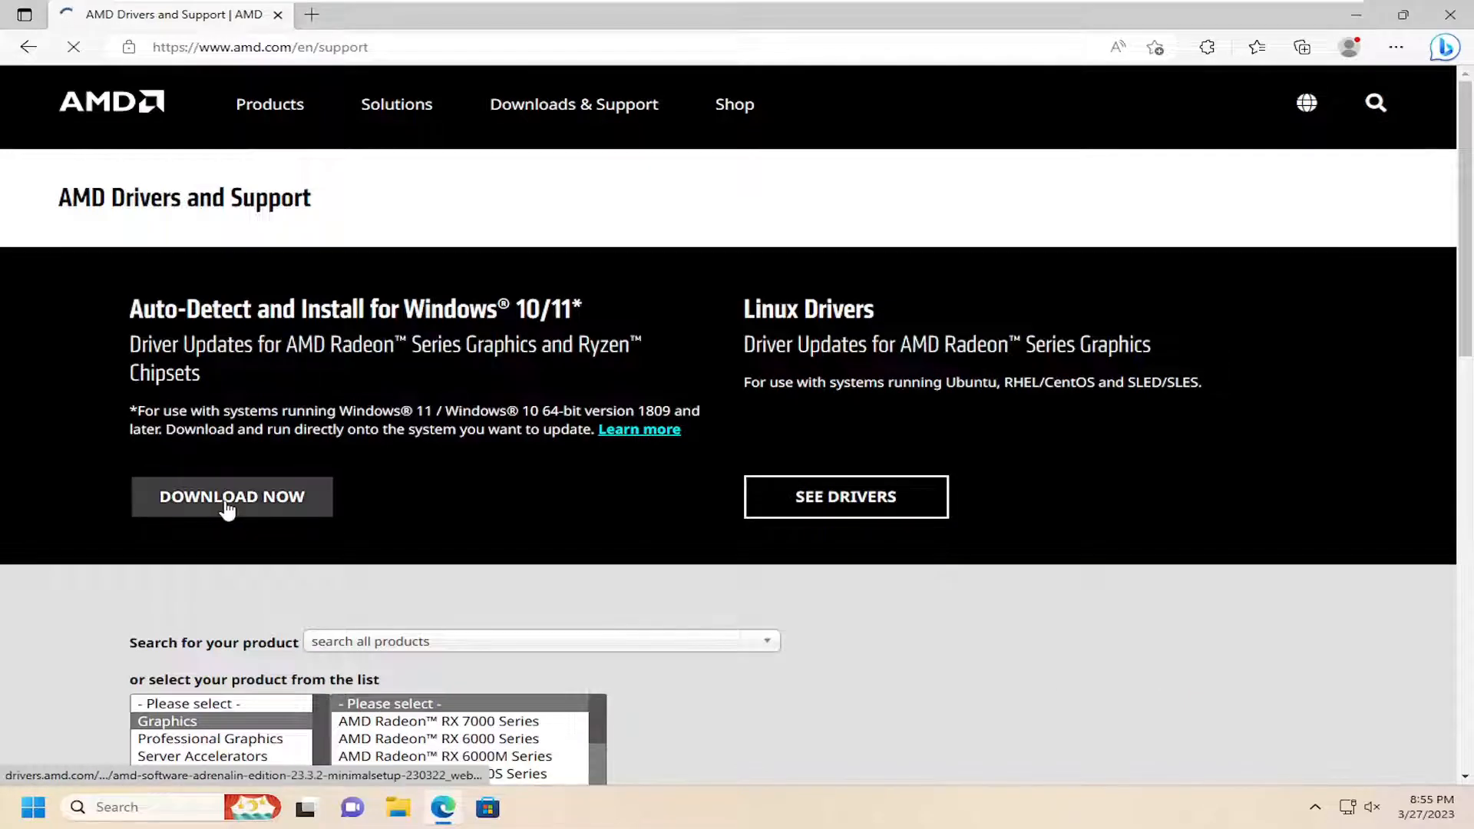
Download the AMD Windows auto-detect and install tool and keep the flagged file.
{"action": "left_click", "coordinate": [231, 497]}
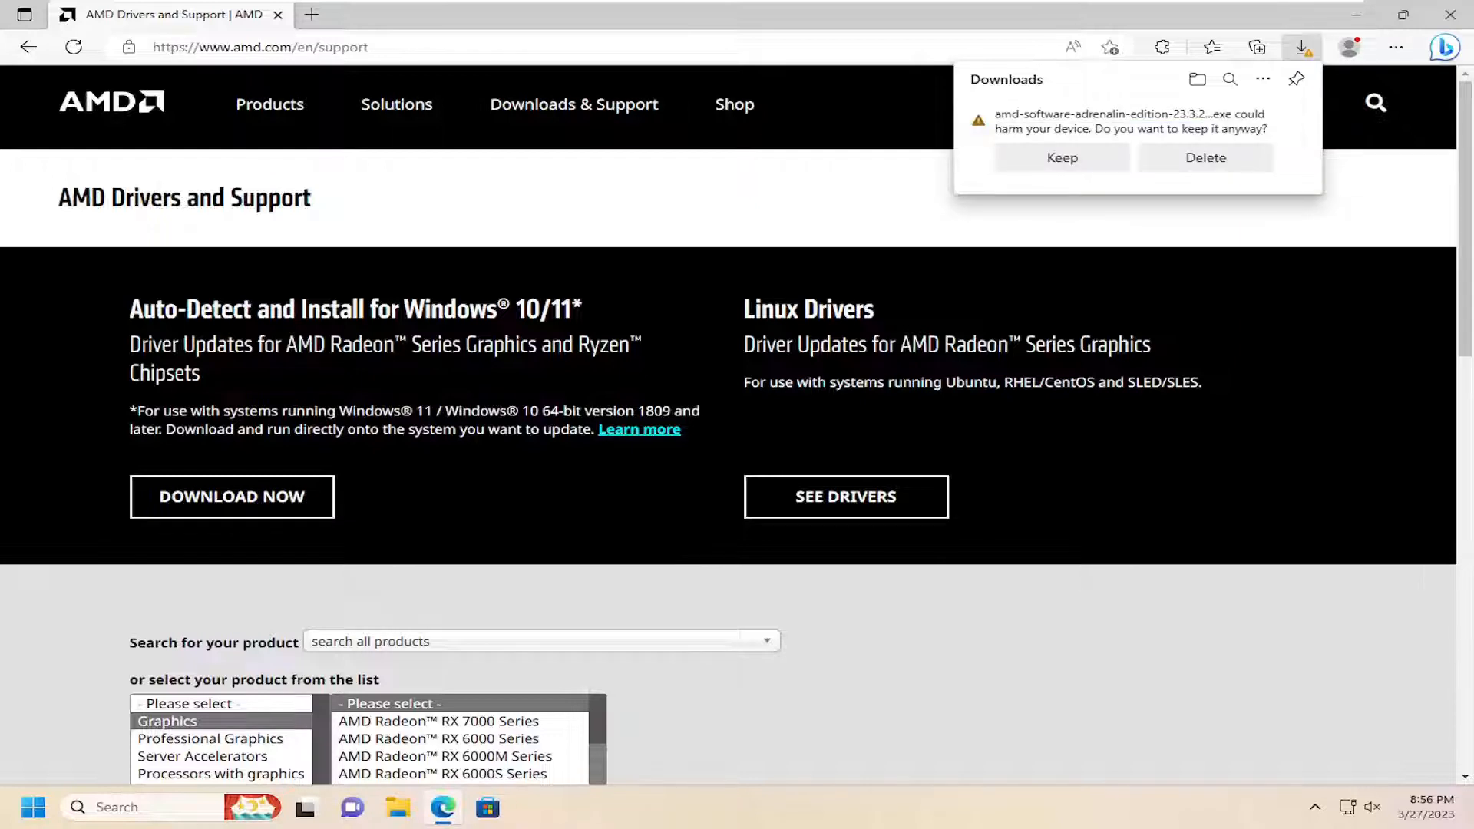
{"action": "mouse_move", "coordinate": [1346, 305]}
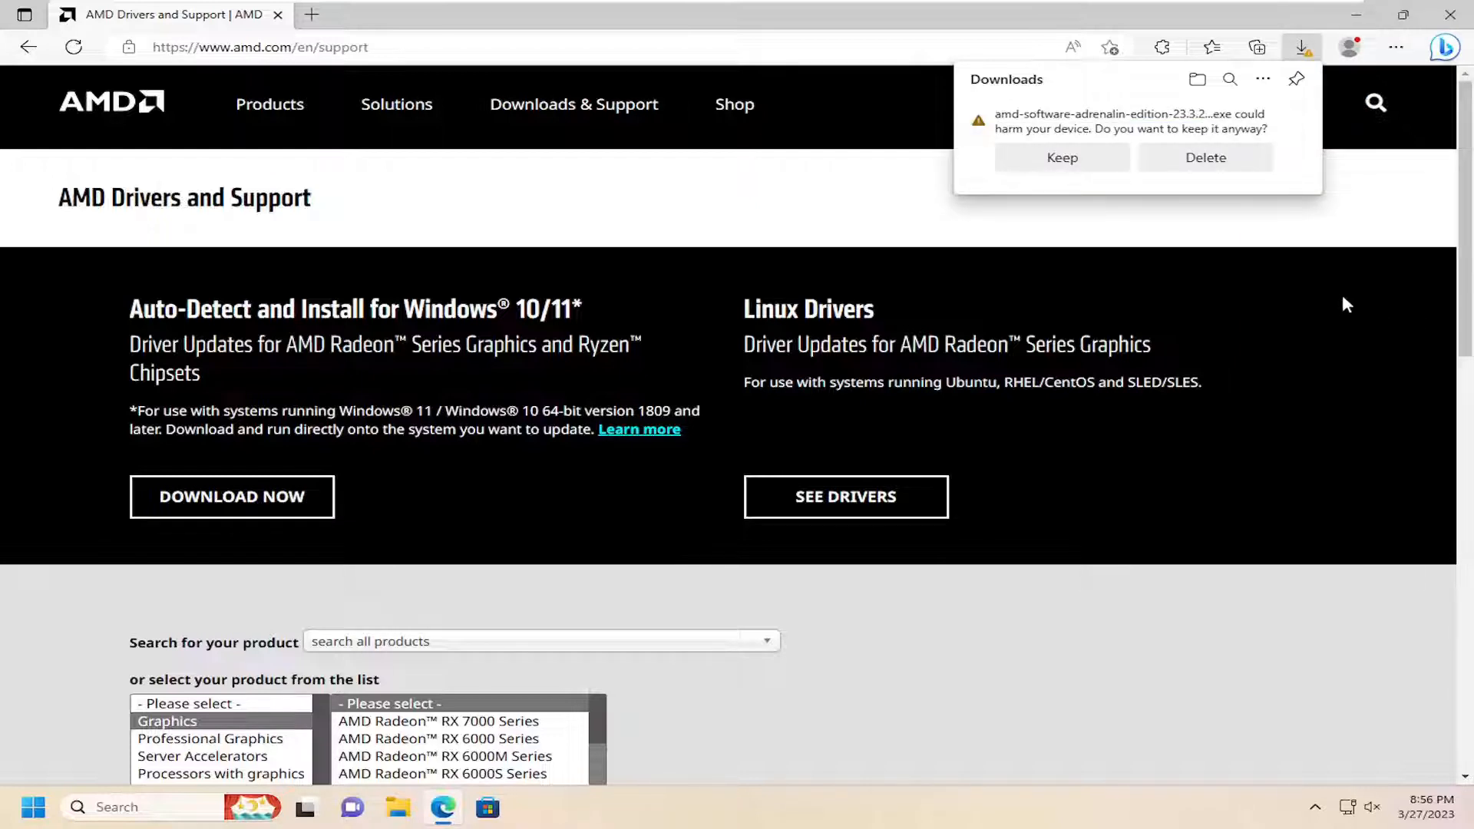
{"action": "left_click", "coordinate": [1060, 157]}
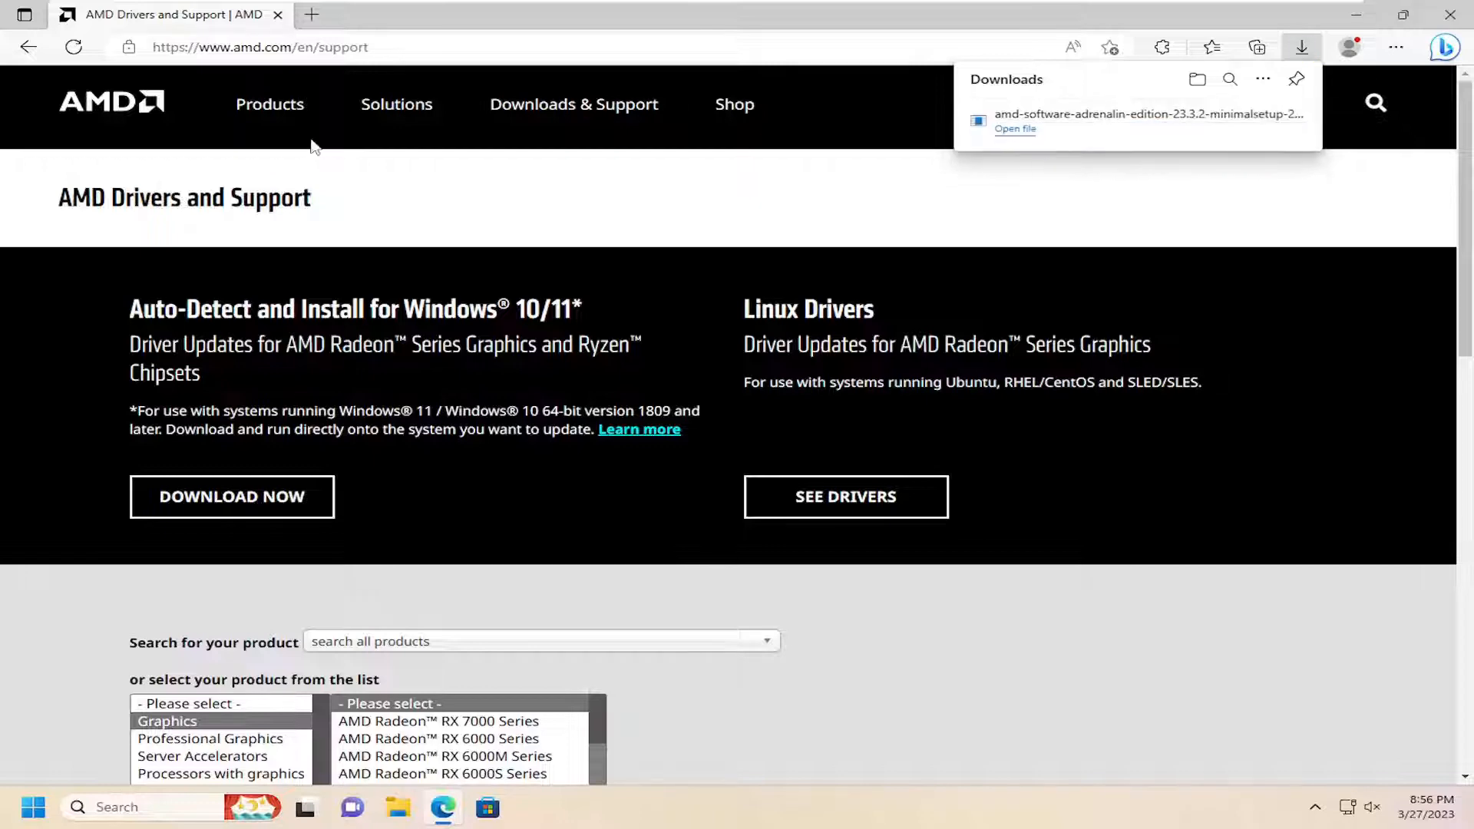
{"action": "mouse_move", "coordinate": [912, 89]}
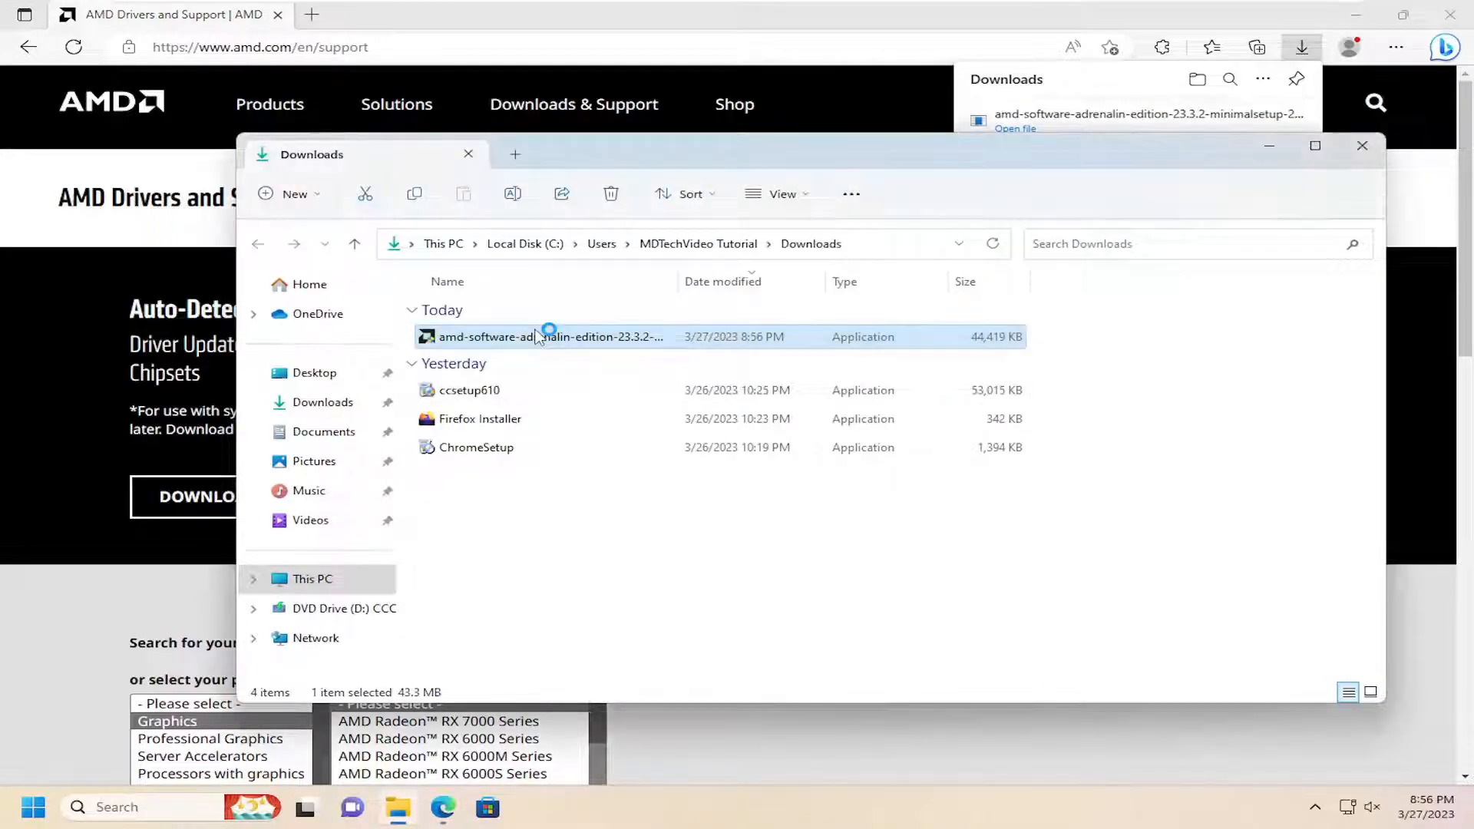
Run the amd-software-adrenalin installer, approve User Account Control, and extract setup files.
{"action": "double_click", "coordinate": [550, 337]}
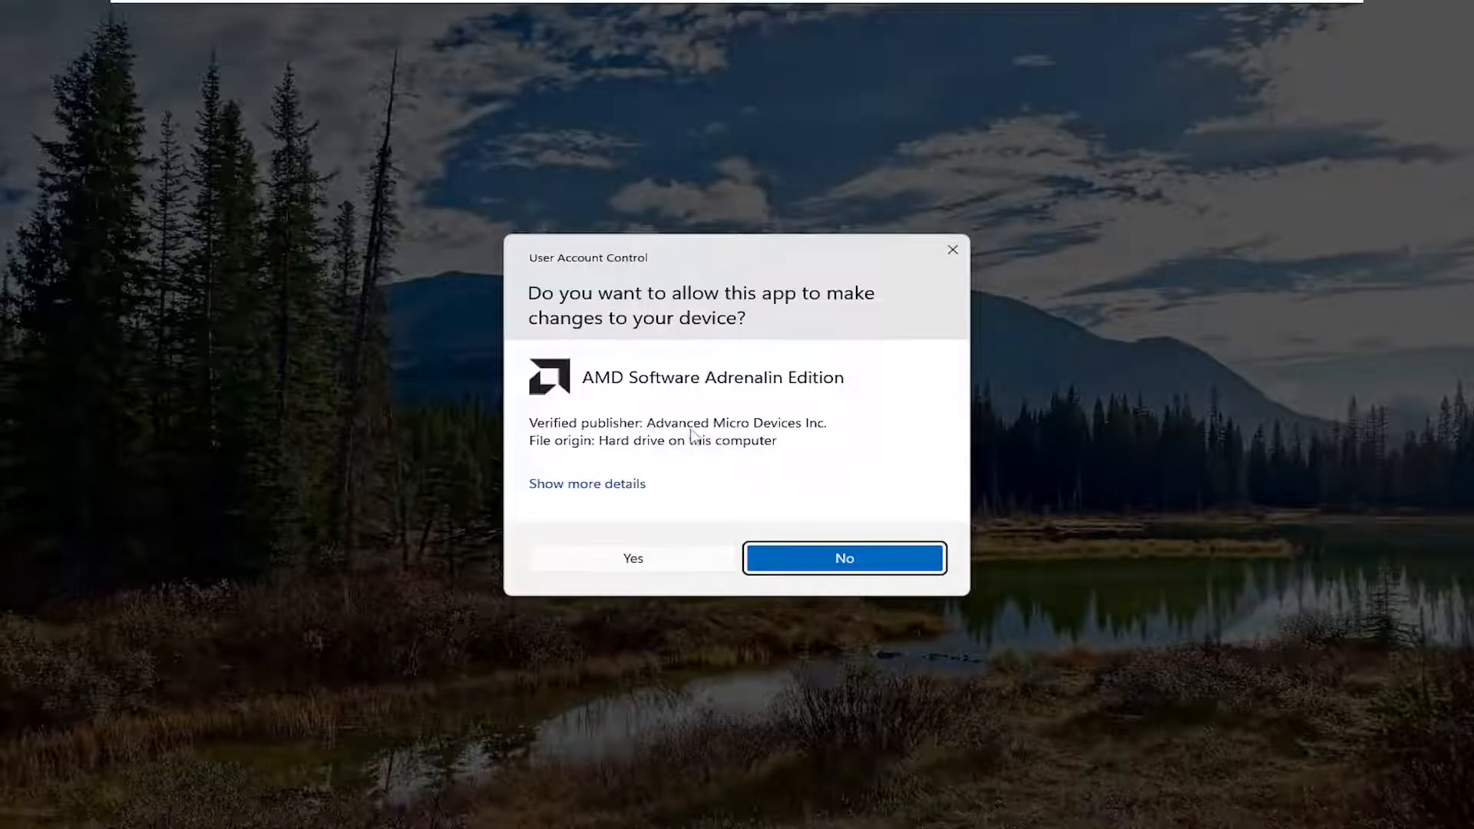
{"action": "mouse_move", "coordinate": [804, 437]}
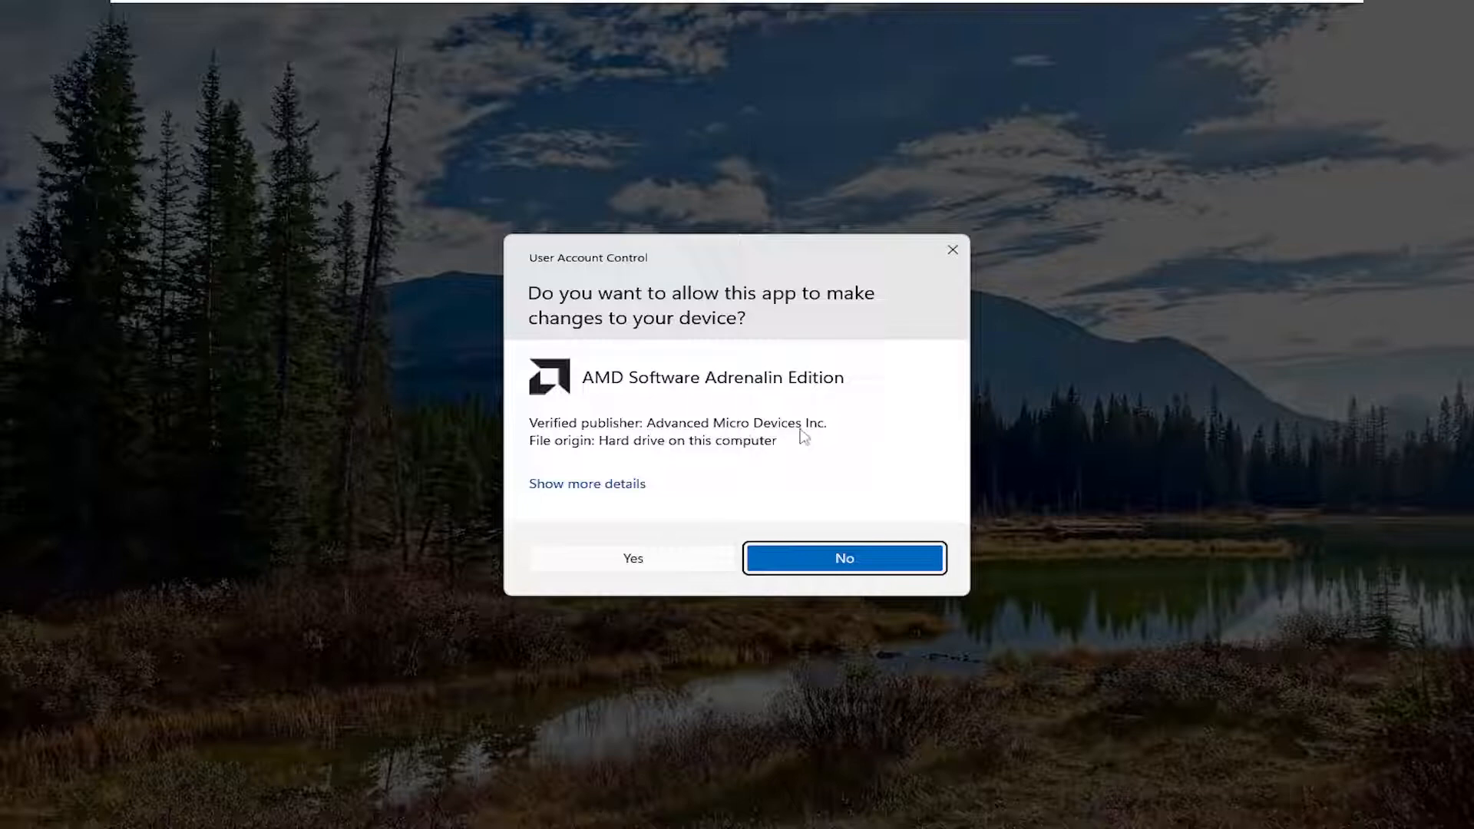
{"action": "left_click", "coordinate": [632, 558]}
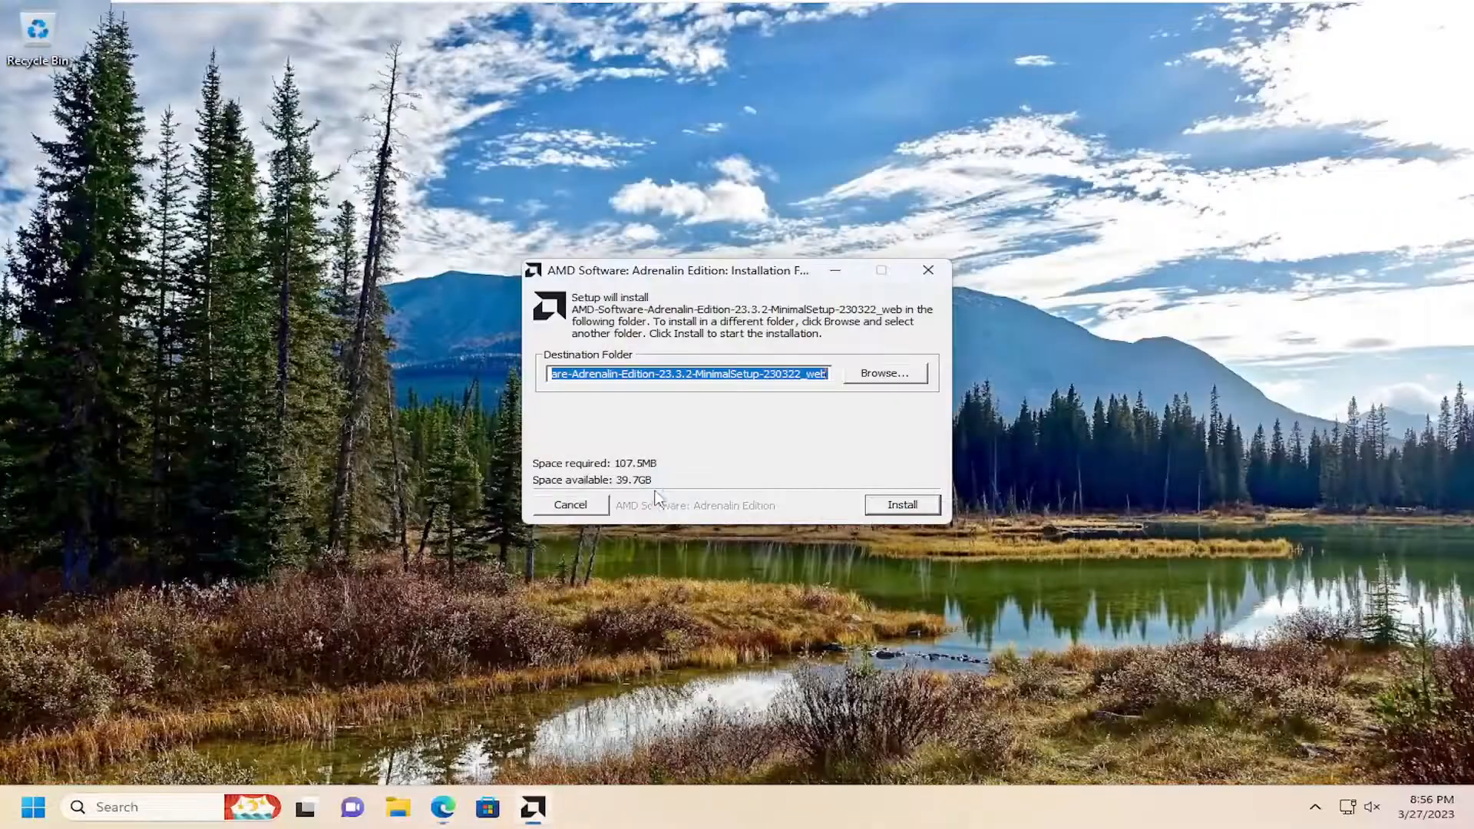
{"action": "left_click", "coordinate": [901, 506]}
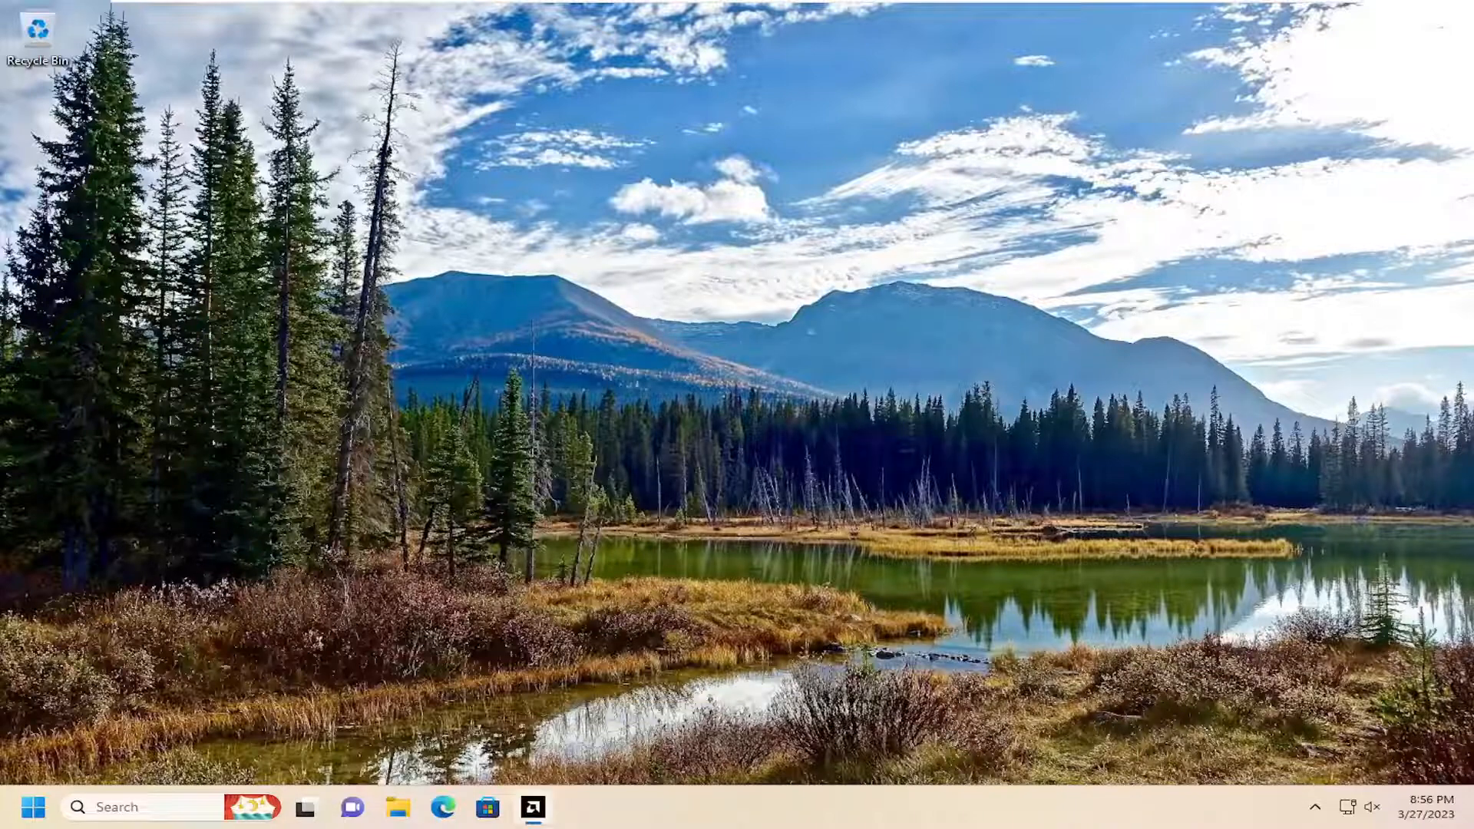
Bring up the AMD installer and close its Error 173 no-AMD-hardware message.
{"action": "left_click", "coordinate": [532, 808]}
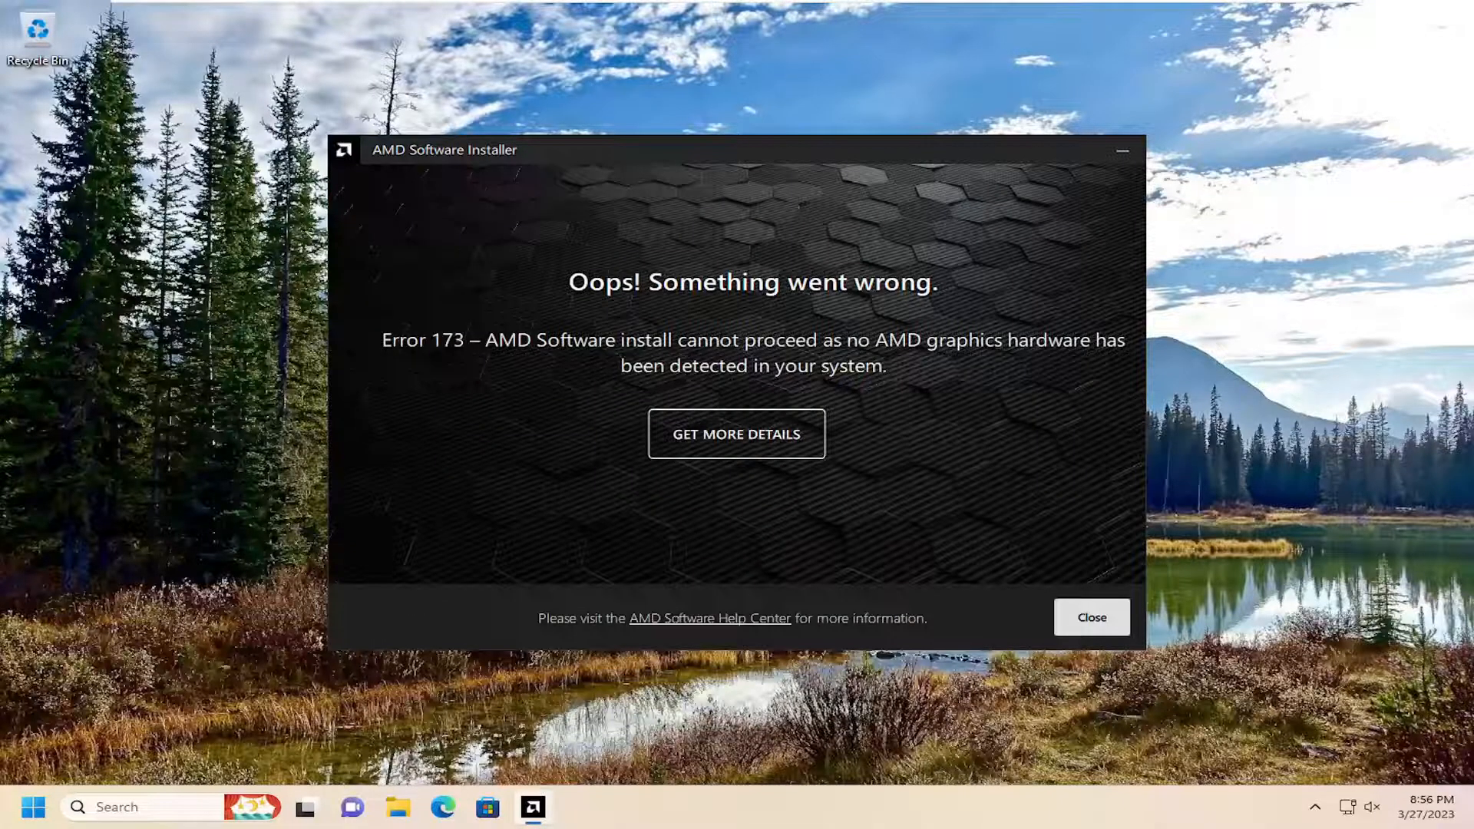
{"action": "mouse_move", "coordinate": [557, 348]}
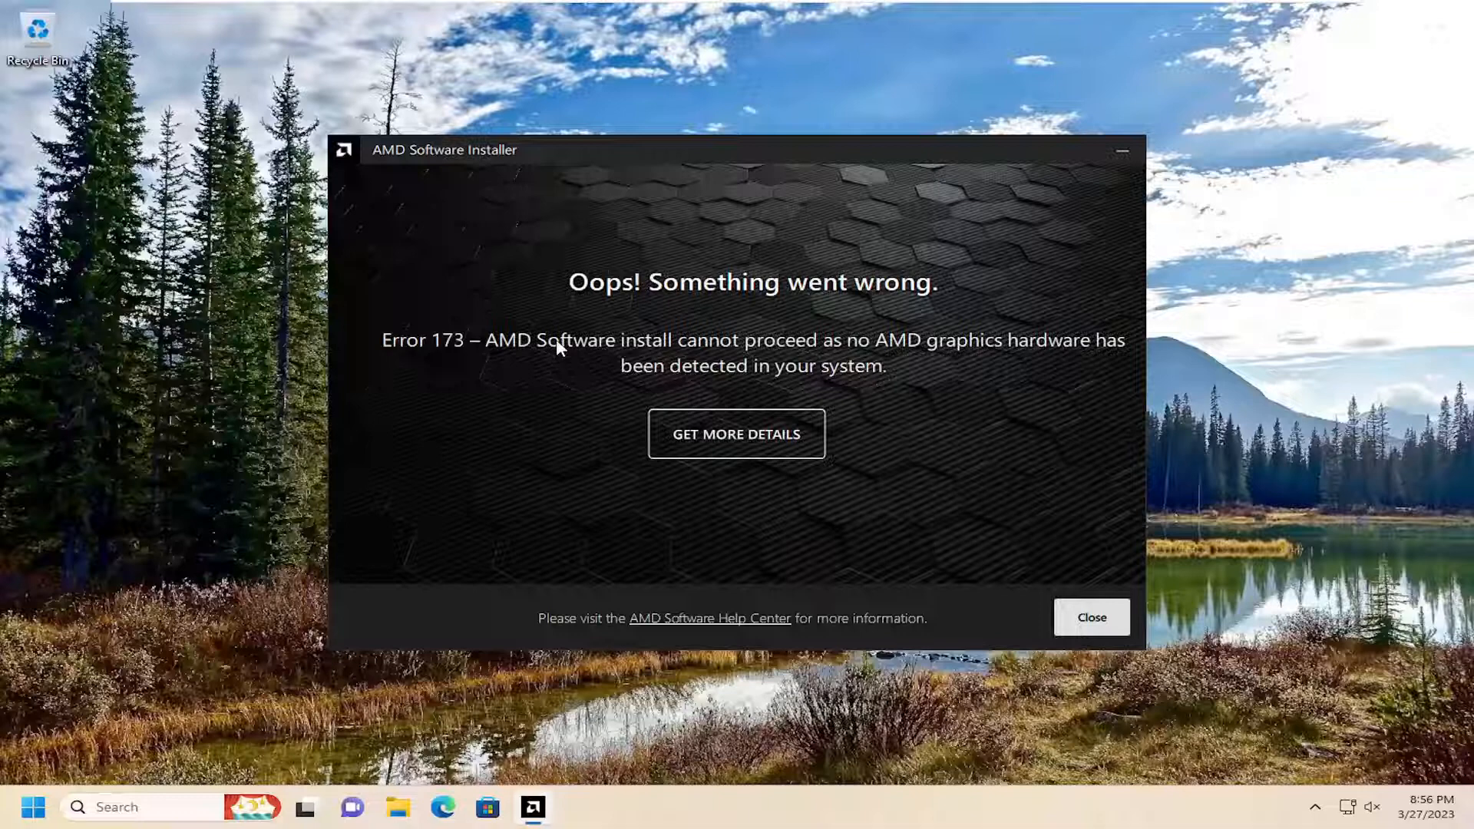
{"action": "mouse_move", "coordinate": [461, 382]}
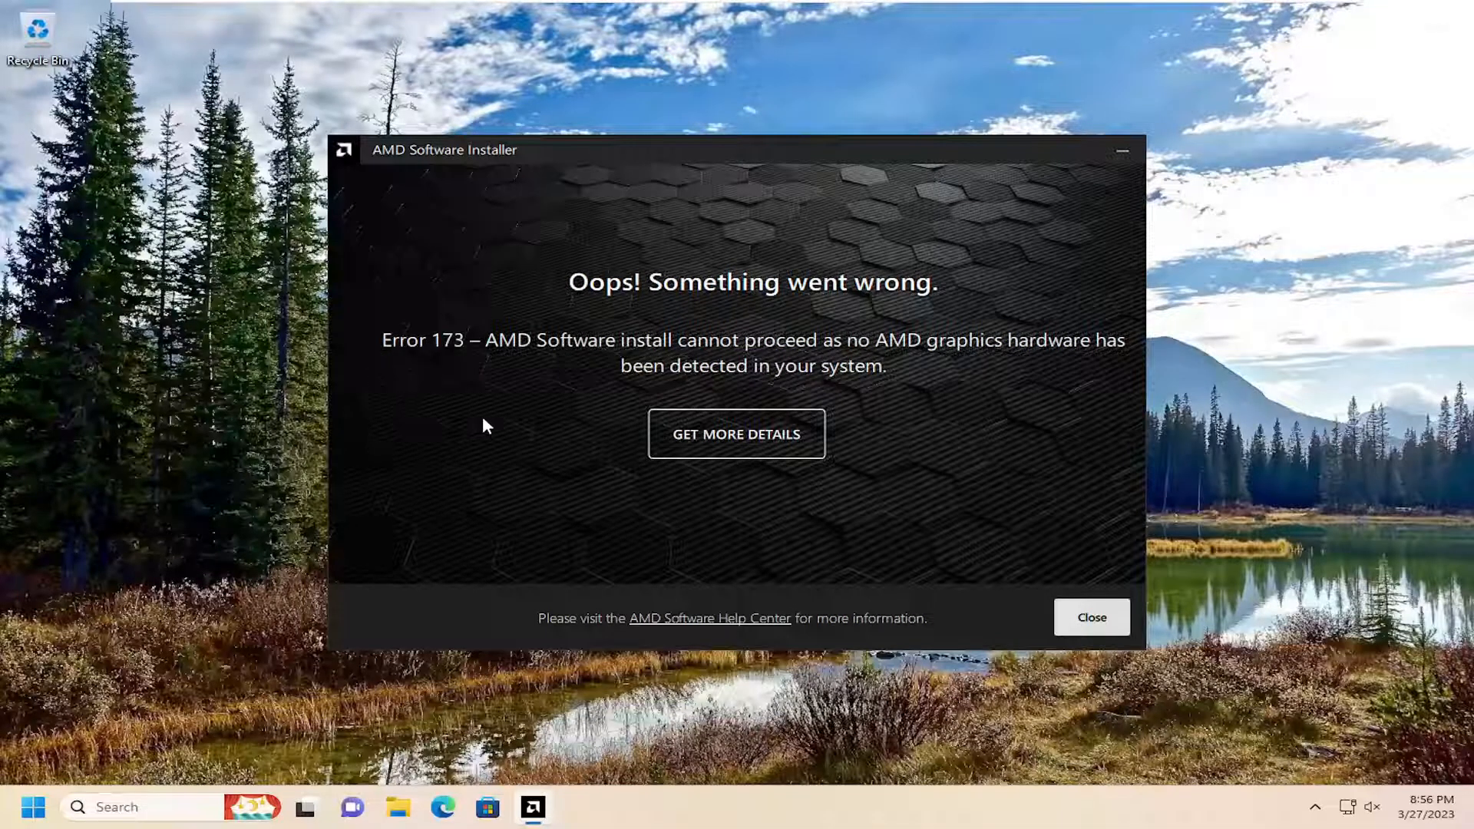
{"action": "mouse_move", "coordinate": [587, 395]}
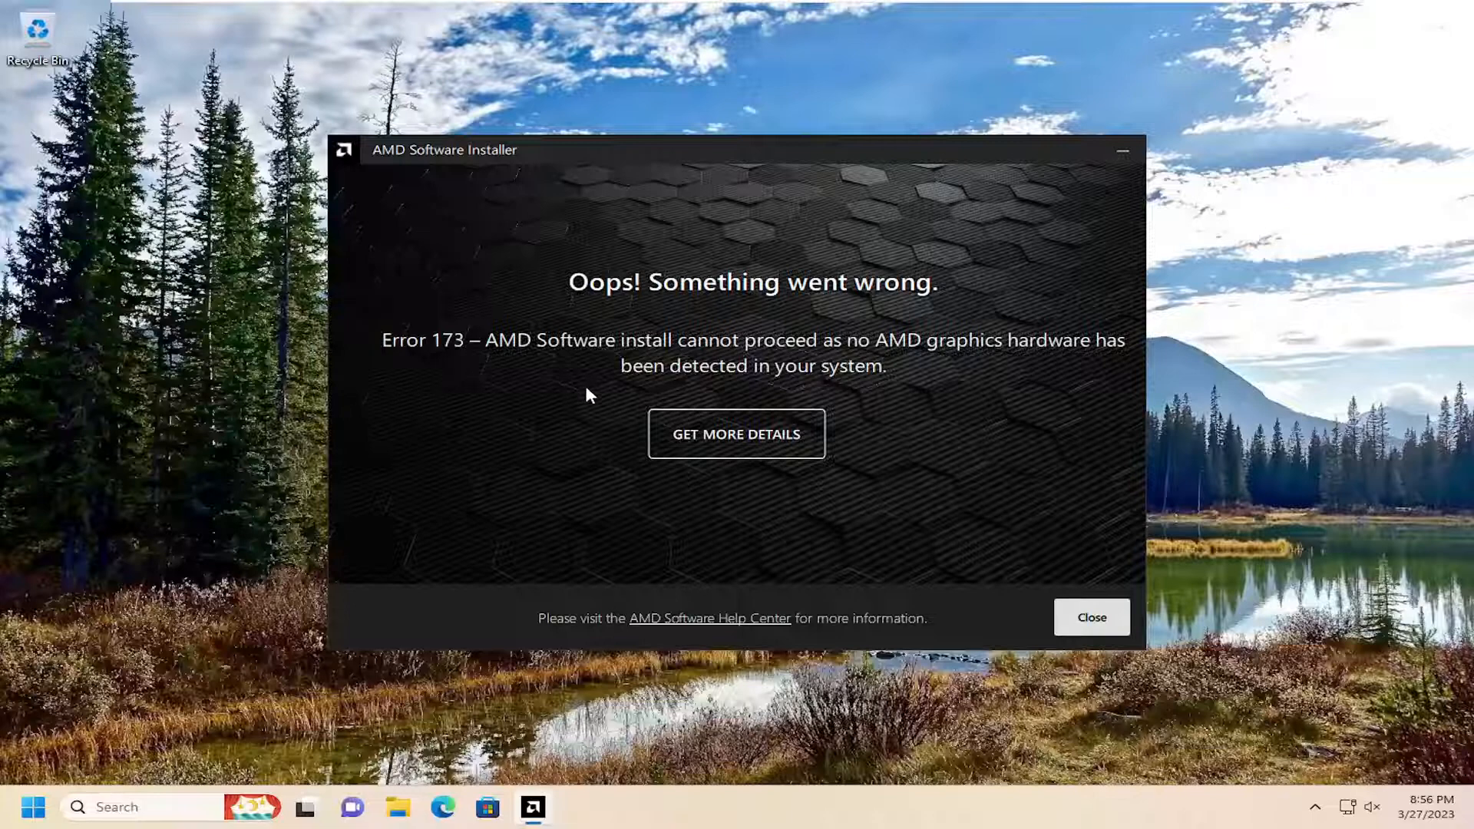
{"action": "mouse_move", "coordinate": [582, 393]}
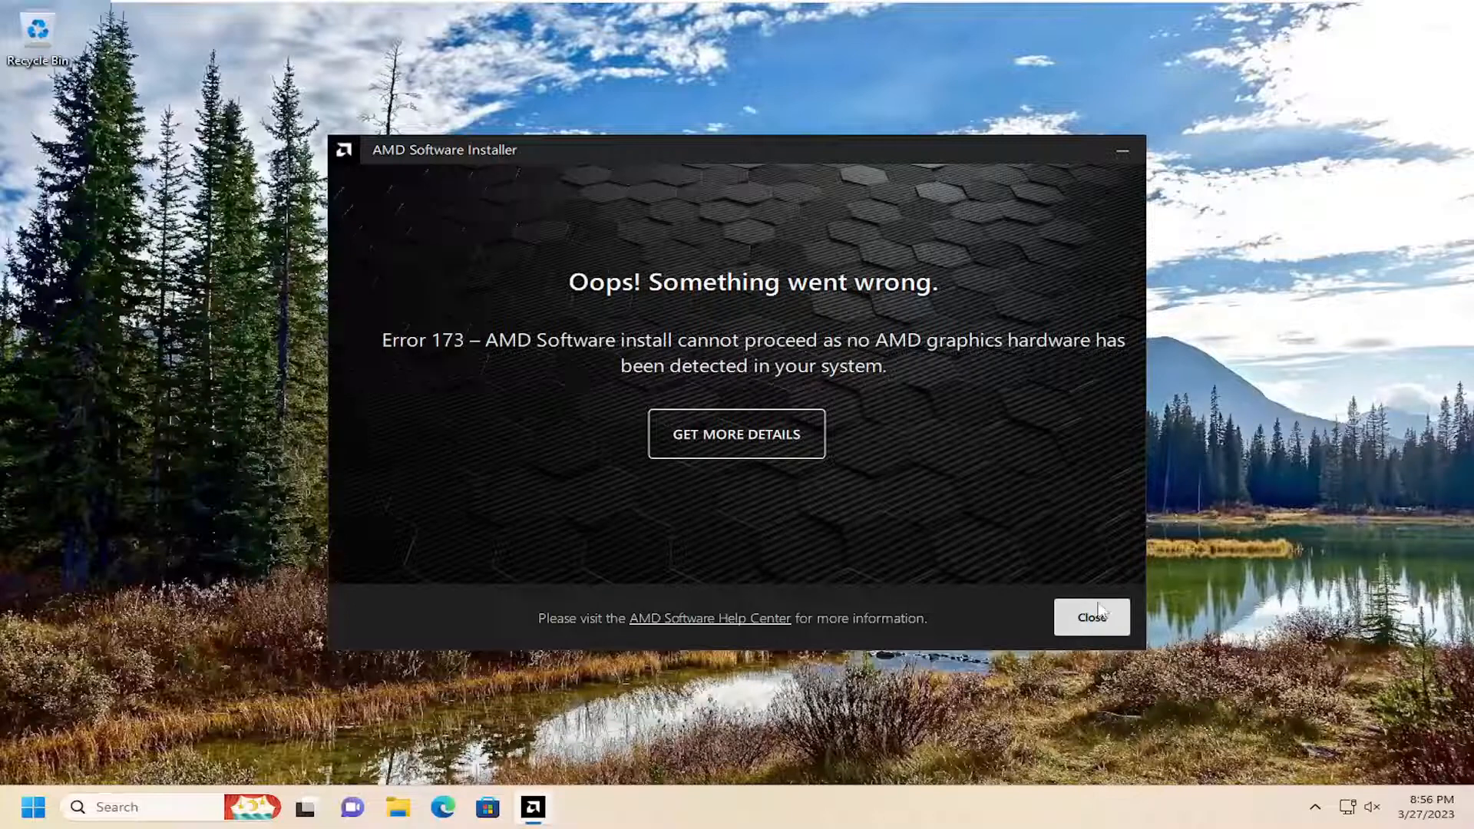
{"action": "left_click", "coordinate": [1090, 618]}
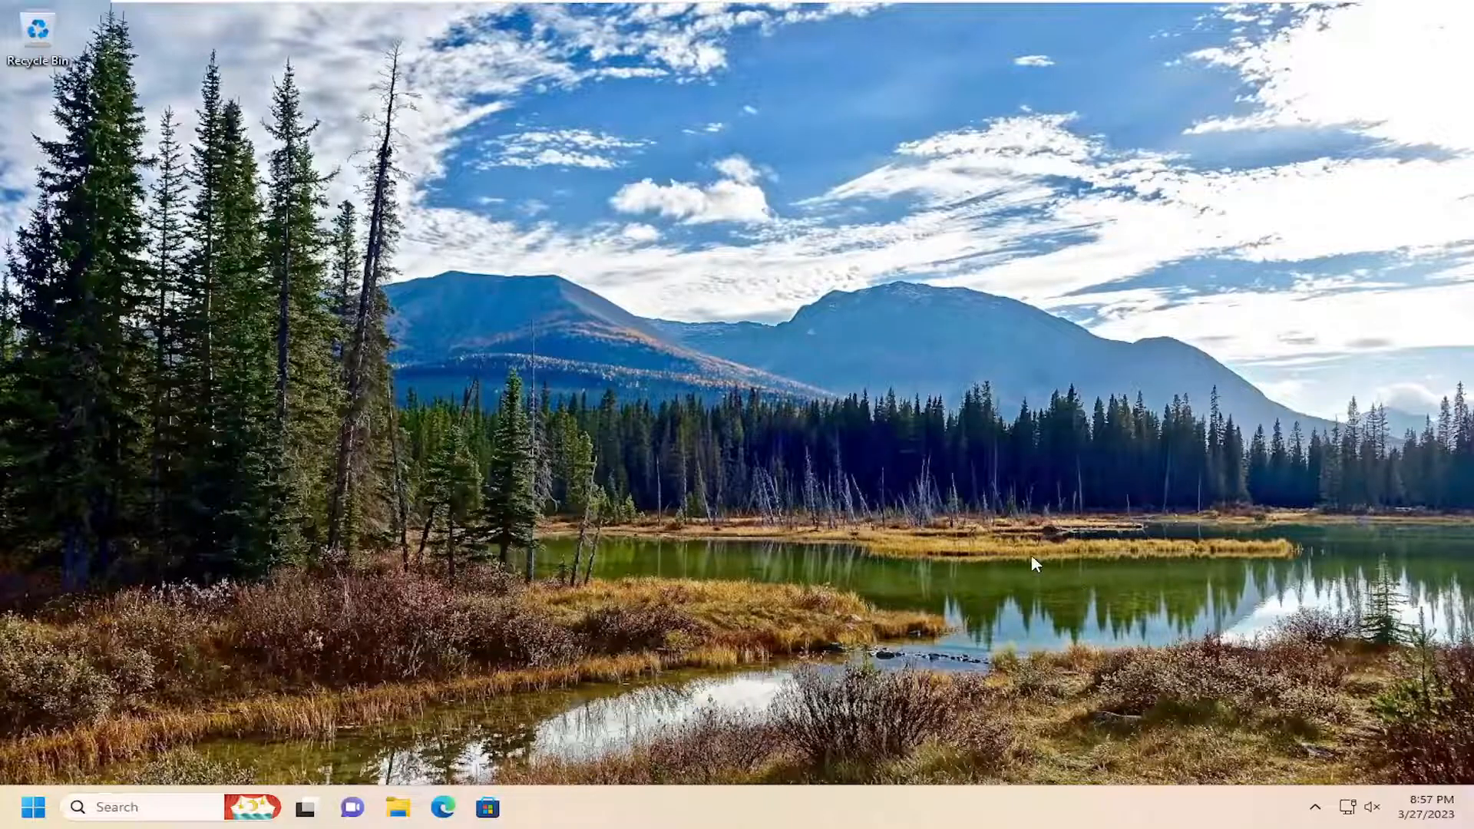